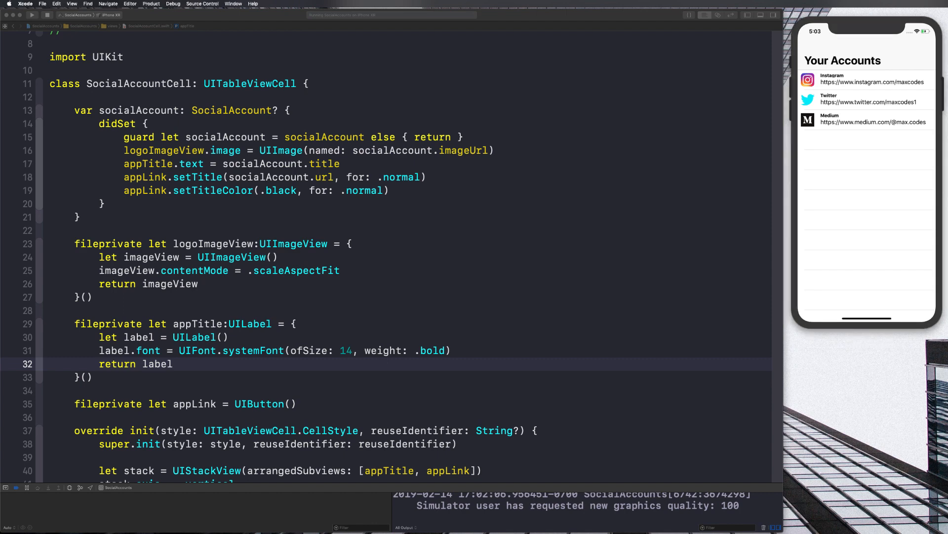
mouse_move(597, 327)
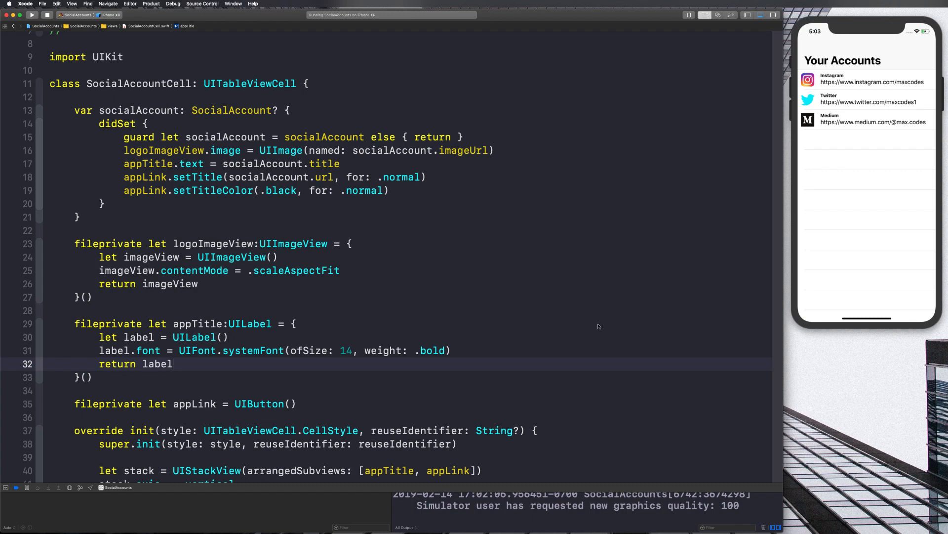
- Scroll through the SocialAccountCell code while the finished accounts app runs in the simulator
scroll("down", 3)
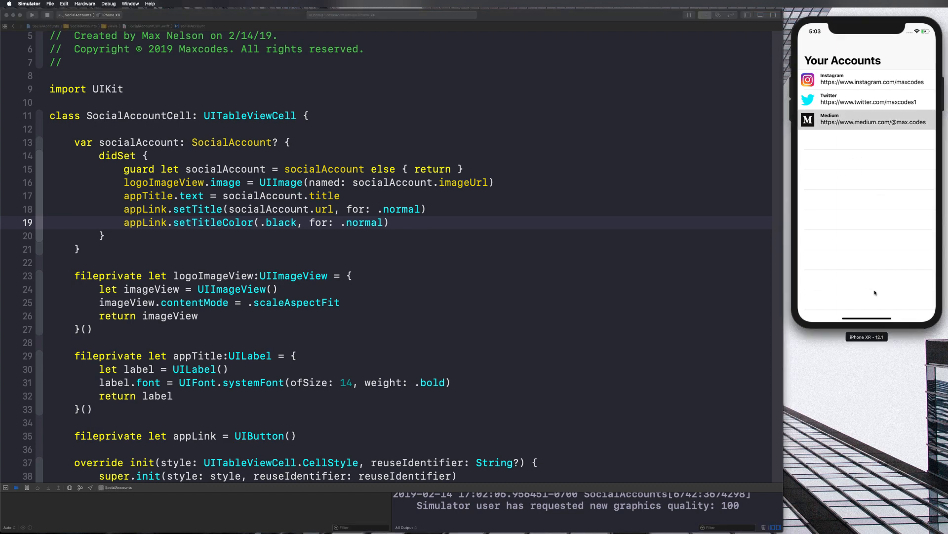
mouse_move(865, 295)
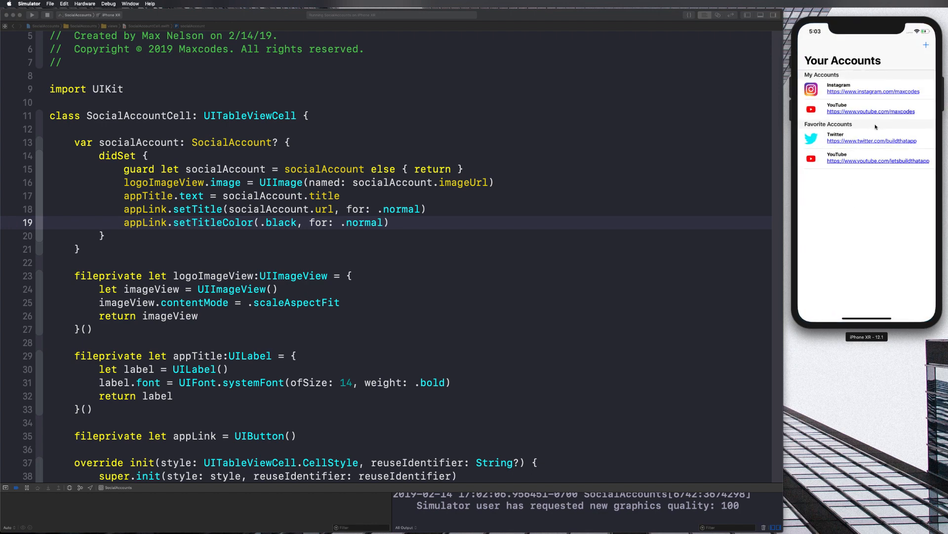
mouse_move(889, 128)
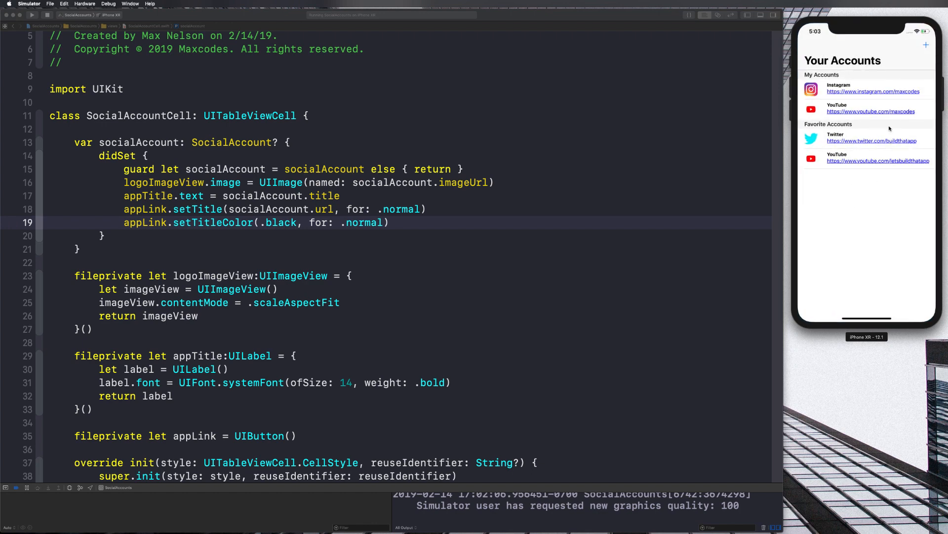
mouse_move(864, 91)
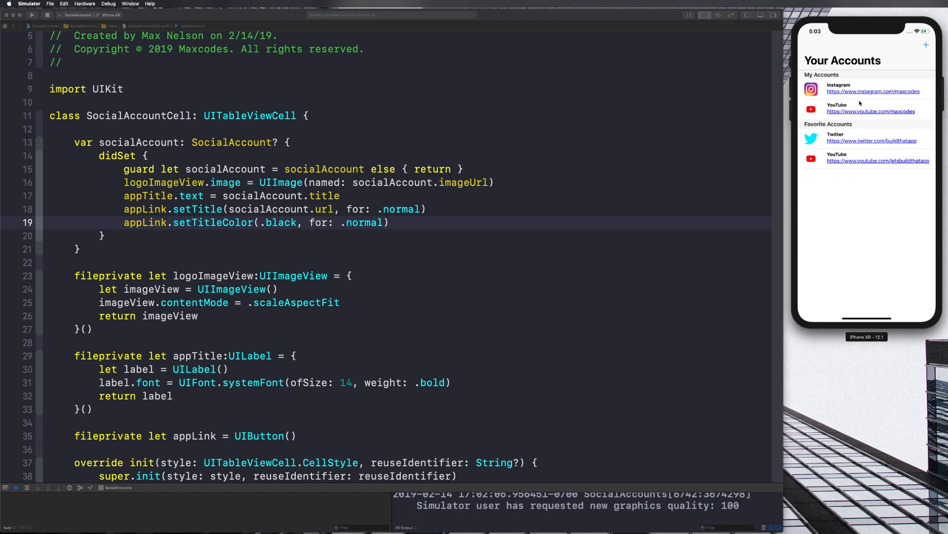
mouse_move(872, 125)
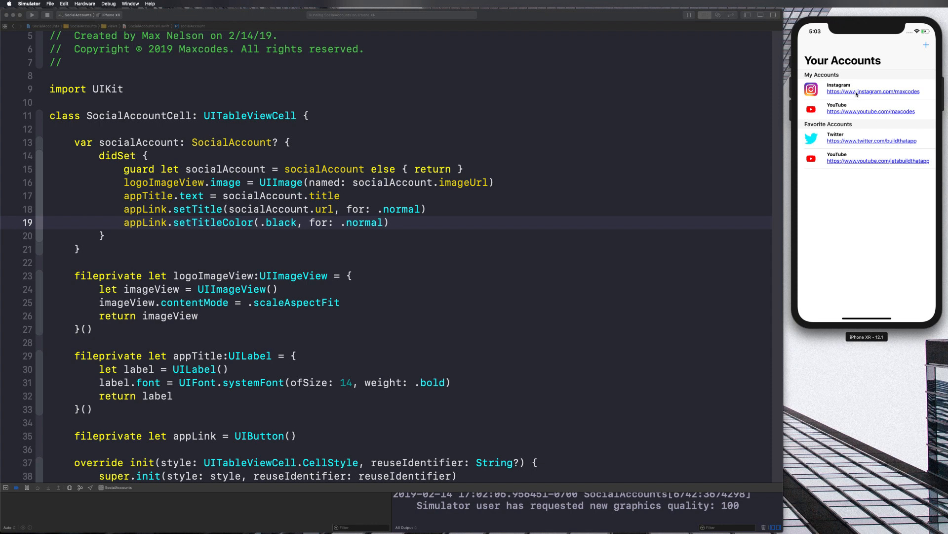
mouse_move(861, 290)
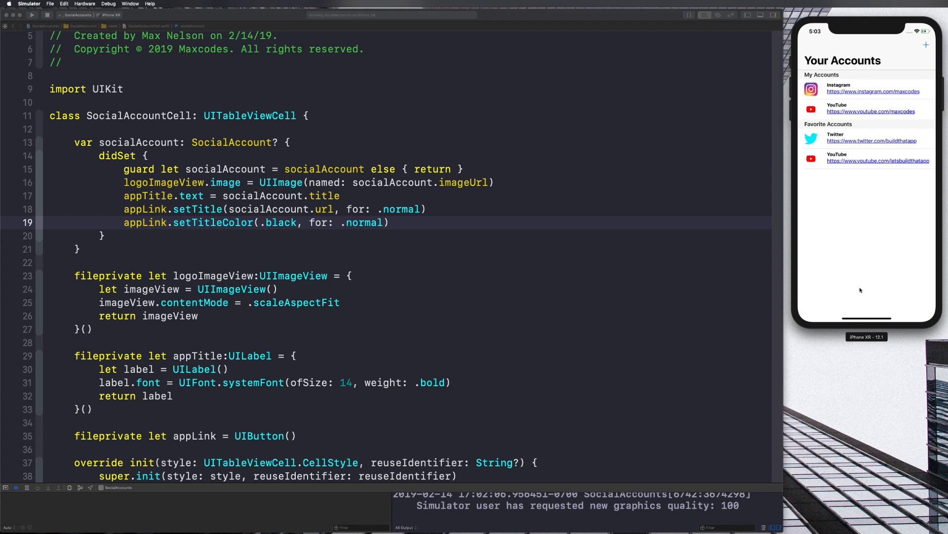
- Follow the Instagram URL in the accounts list to its profile page and return to Your Accounts
left_click(873, 91)
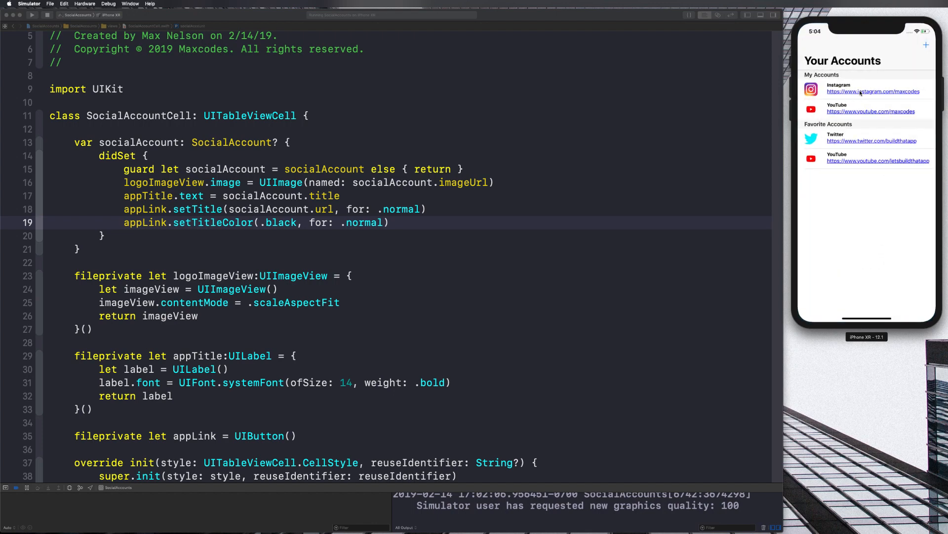
left_click(872, 91)
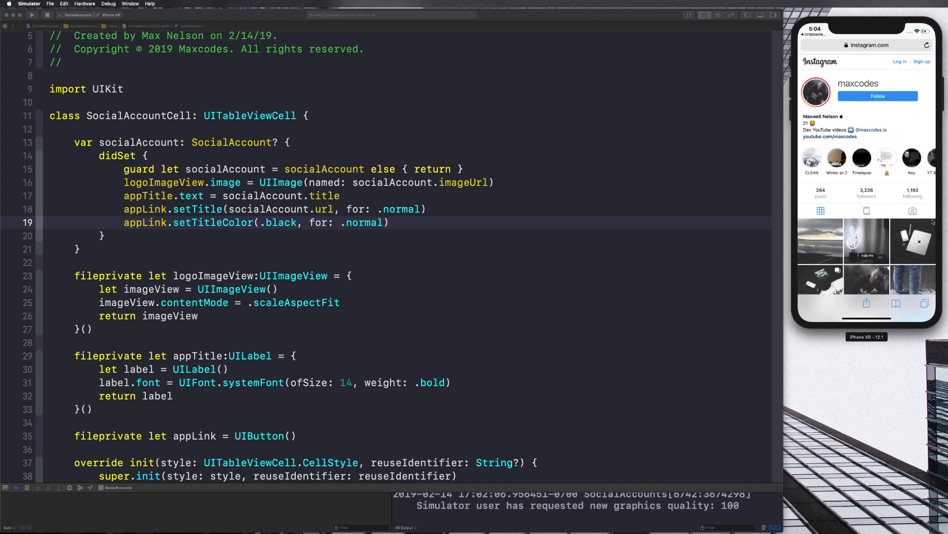
scroll("down", 3)
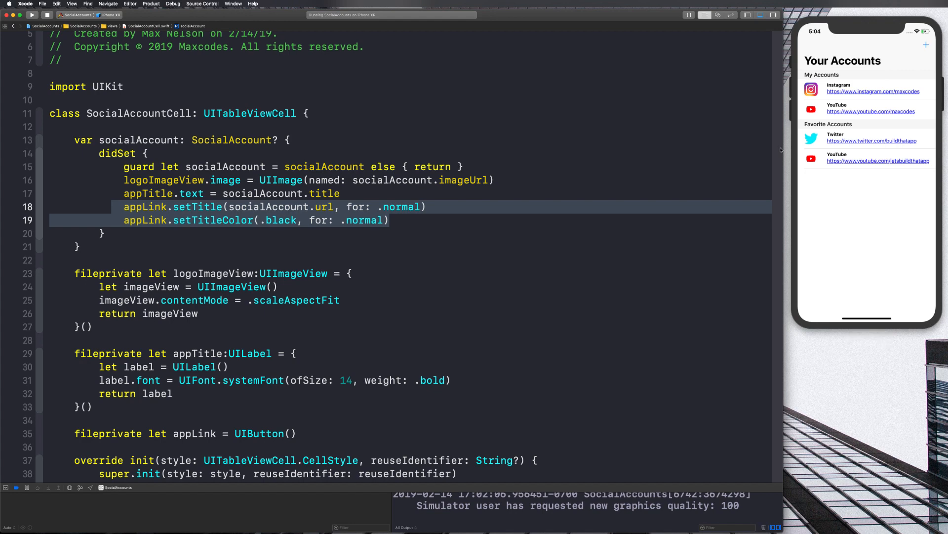
mouse_move(464, 209)
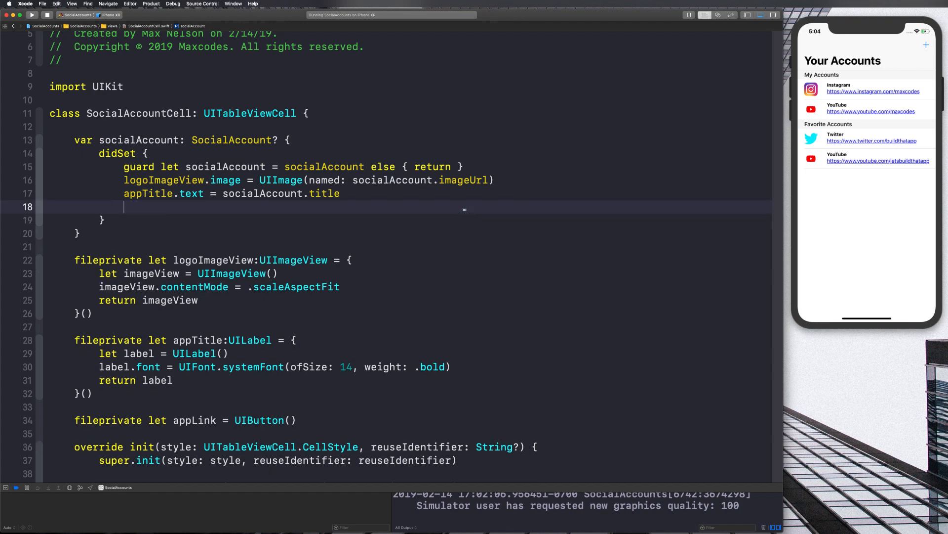
- Declare a fileprivate func setupAppLink() holding the cut link title and colour lines
type("seutp")
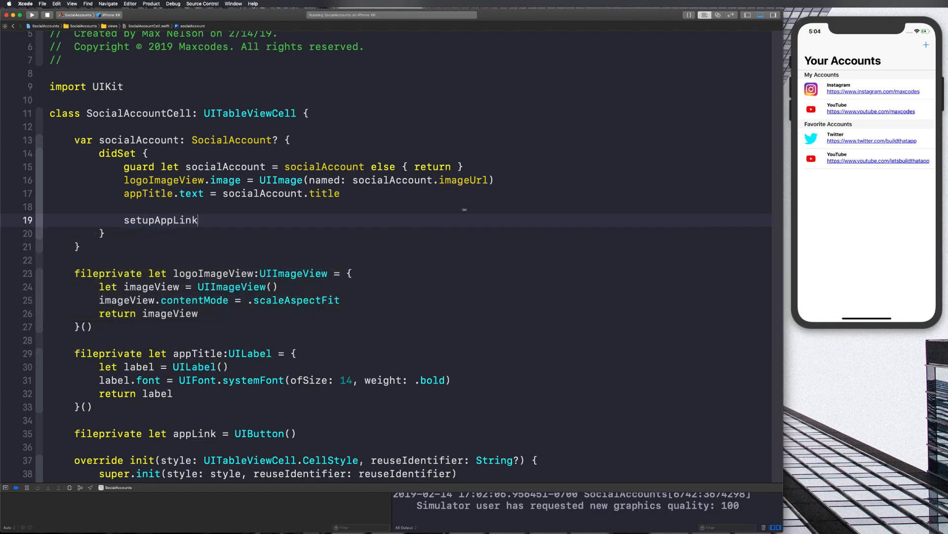
type("()")
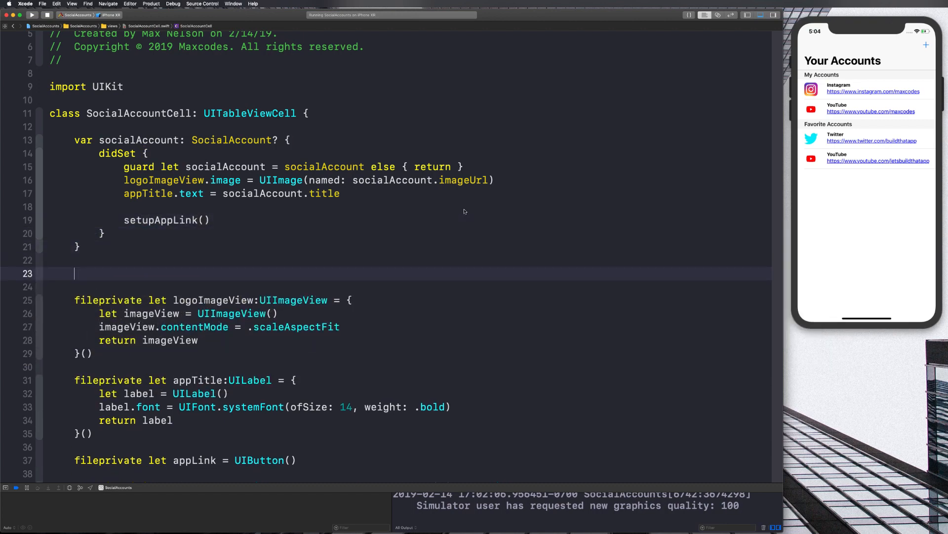
type("fileprivate func setupAppLink() {")
left_click(407, 287)
type("appLink.setTitle(socialAccount.url, for: .normal)")
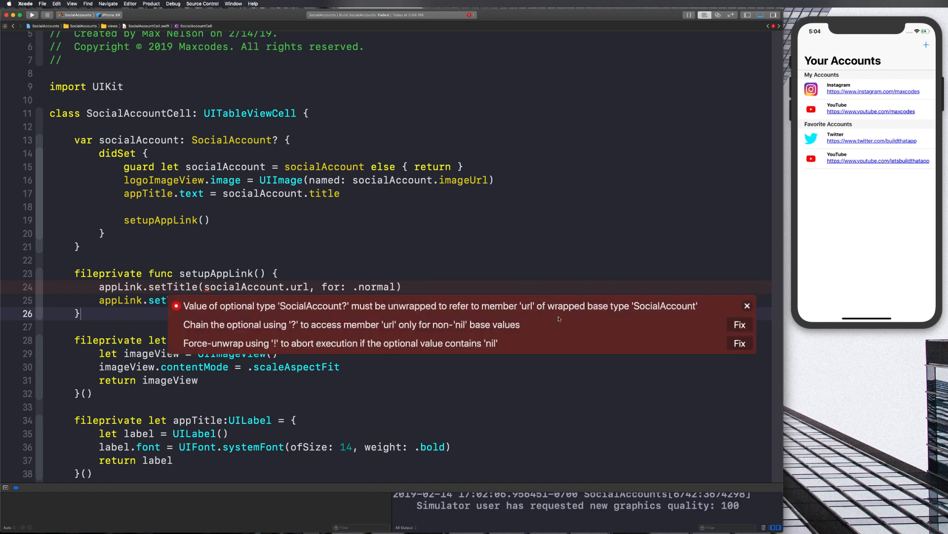
- Add guard let socialAccount = socialAccount else { return } to setupAppLink and rerun the app
left_click(739, 324)
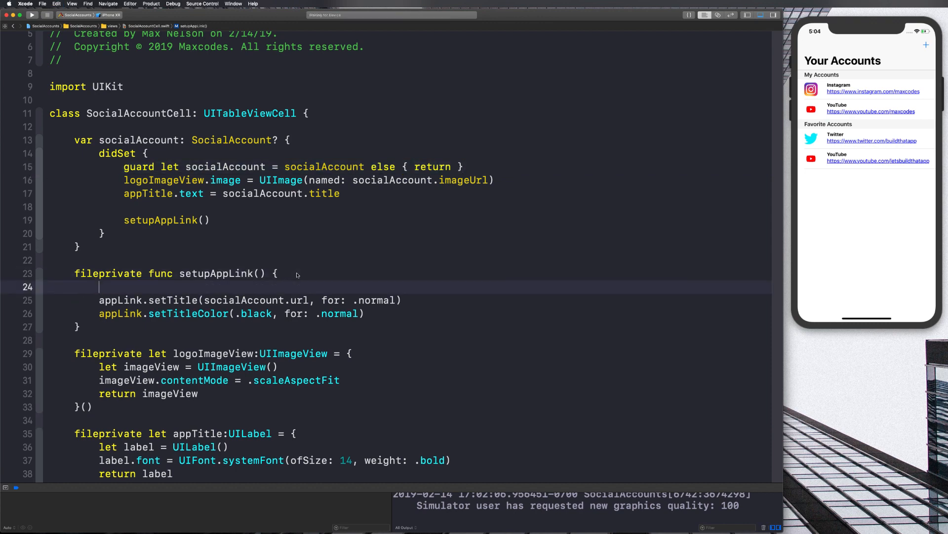
type("guard let socialAccount = socialAccount else { return }")
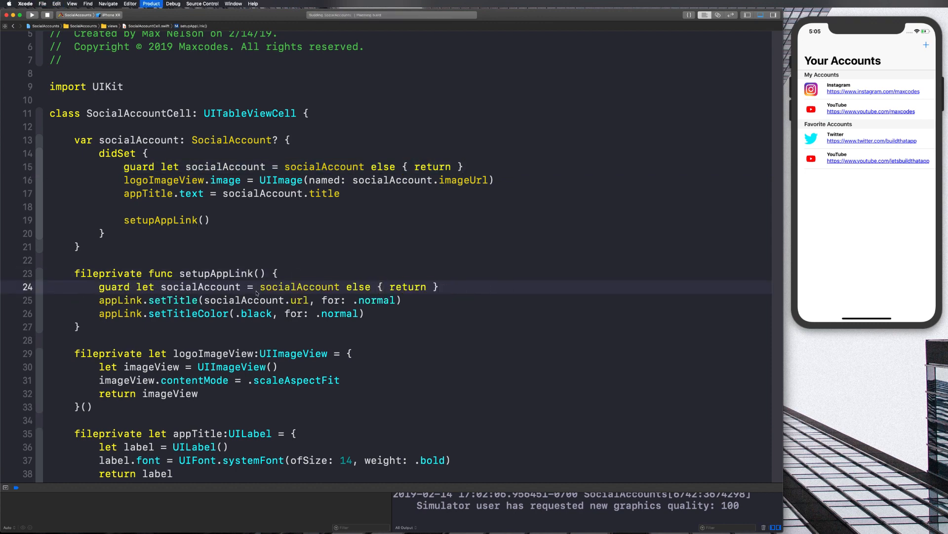
left_click(150, 4)
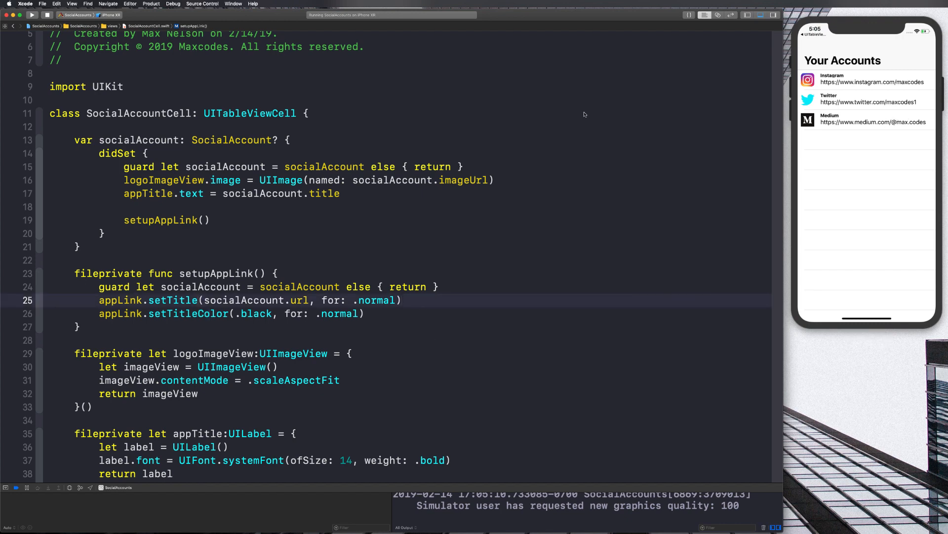
mouse_move(344, 292)
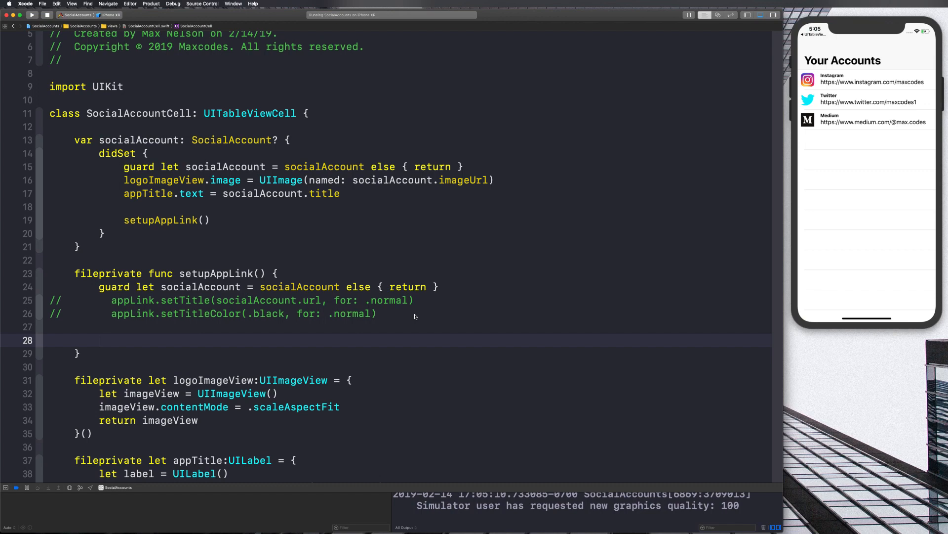
- Build let str as an NSAttributedString from the social account's URL
type("let str =")
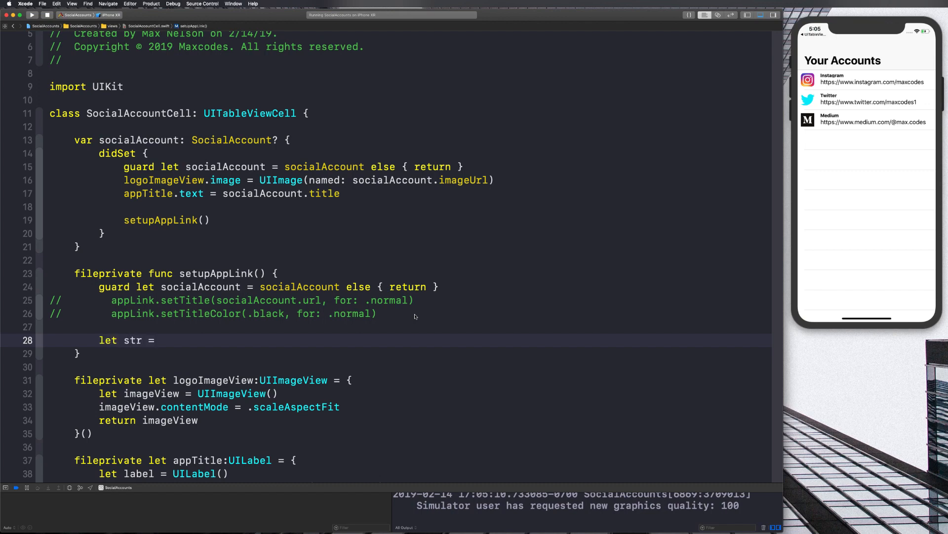
type("NSa")
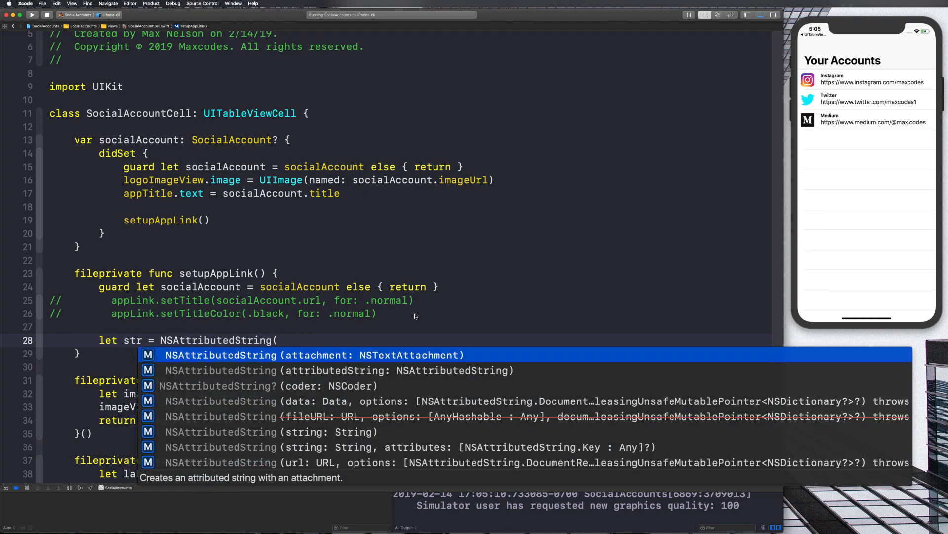
key("Down")
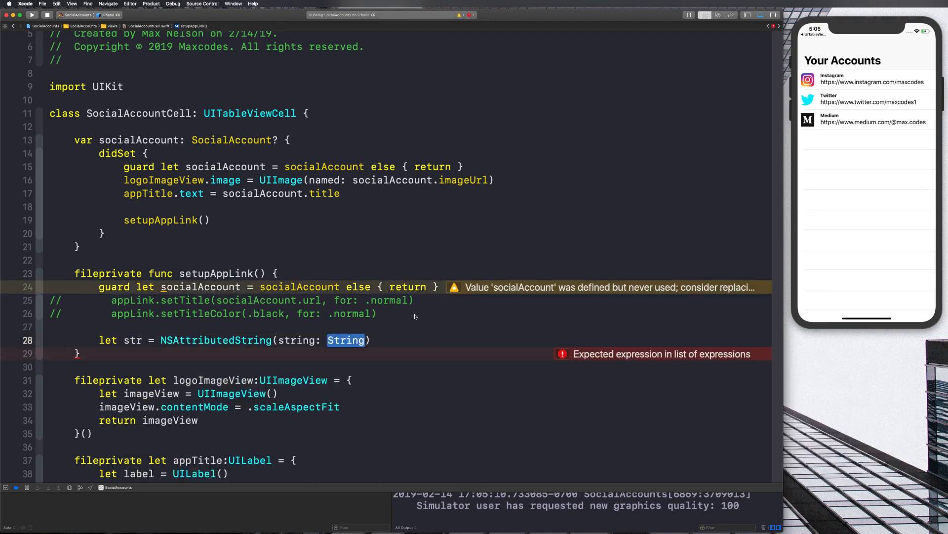
type("socialAccount.url")
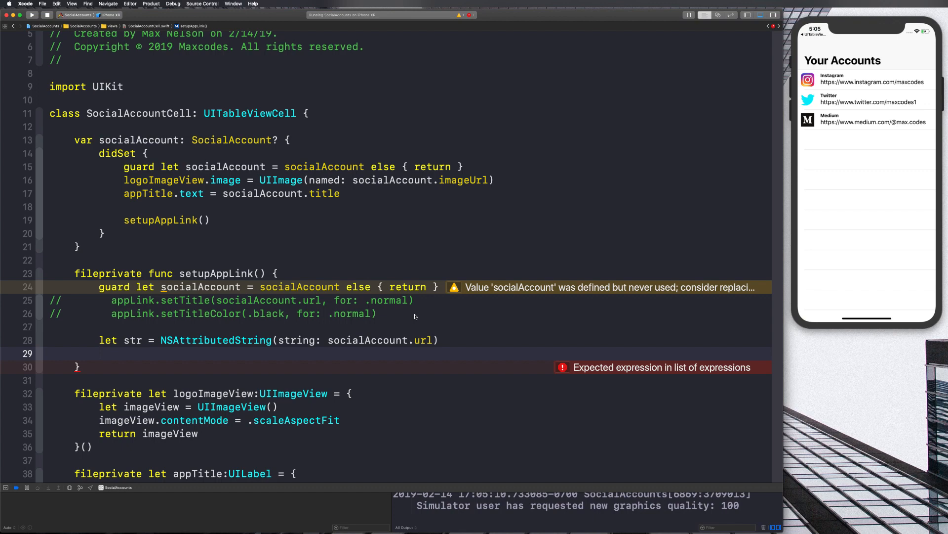
- Set str as the appLink button's attributed title for .normal and rerun the app
type("appli")
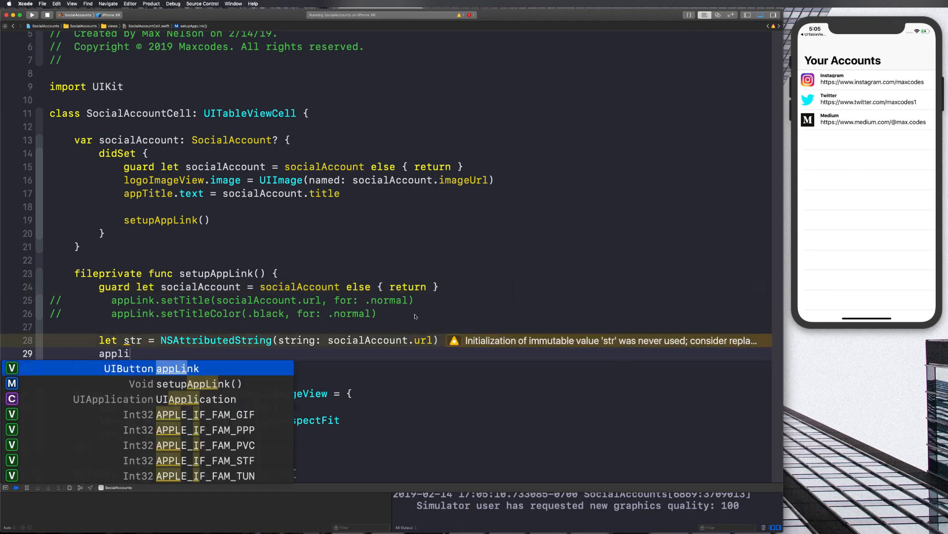
key("return")
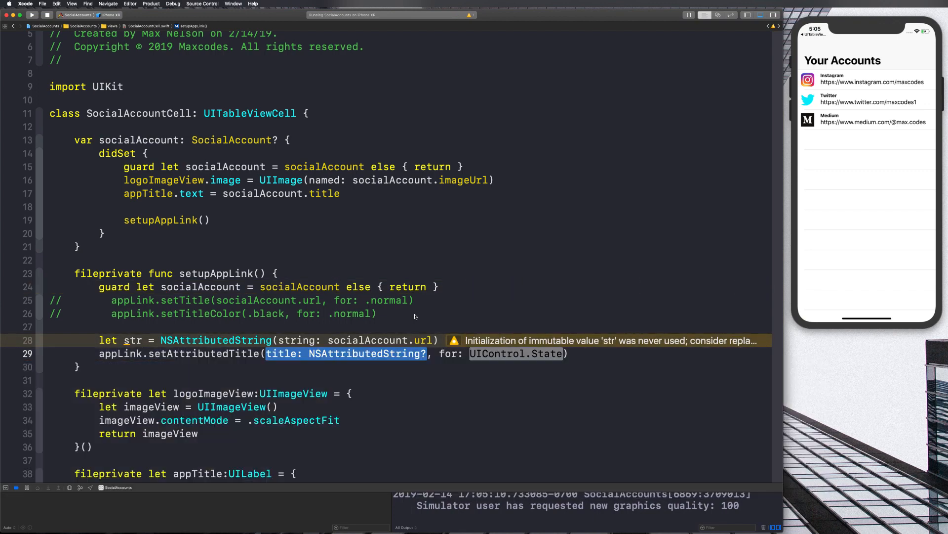
type("str")
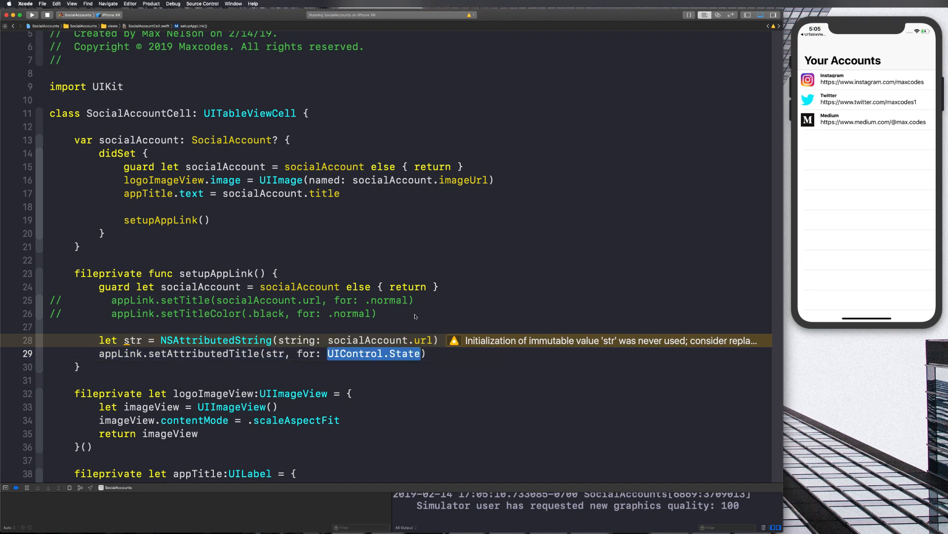
left_click(32, 14)
type(".norma")
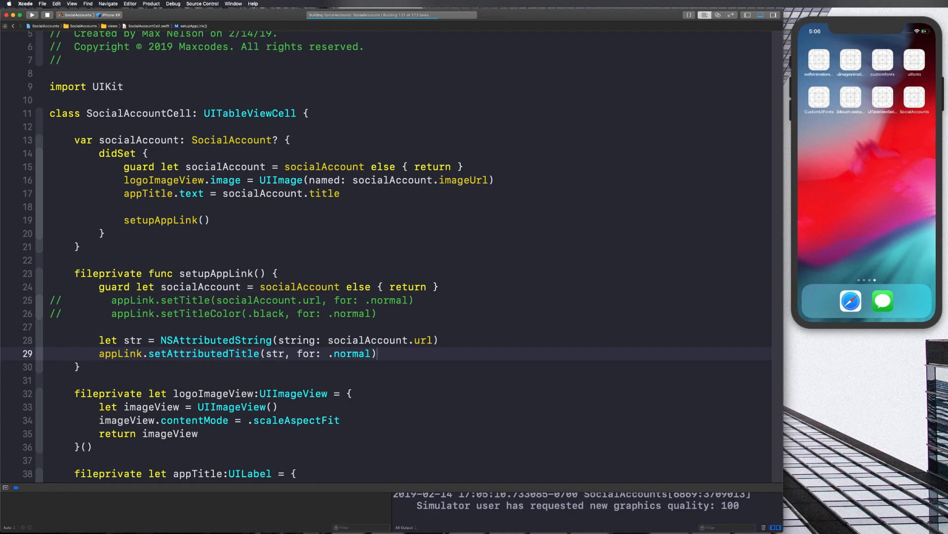
left_click(33, 14)
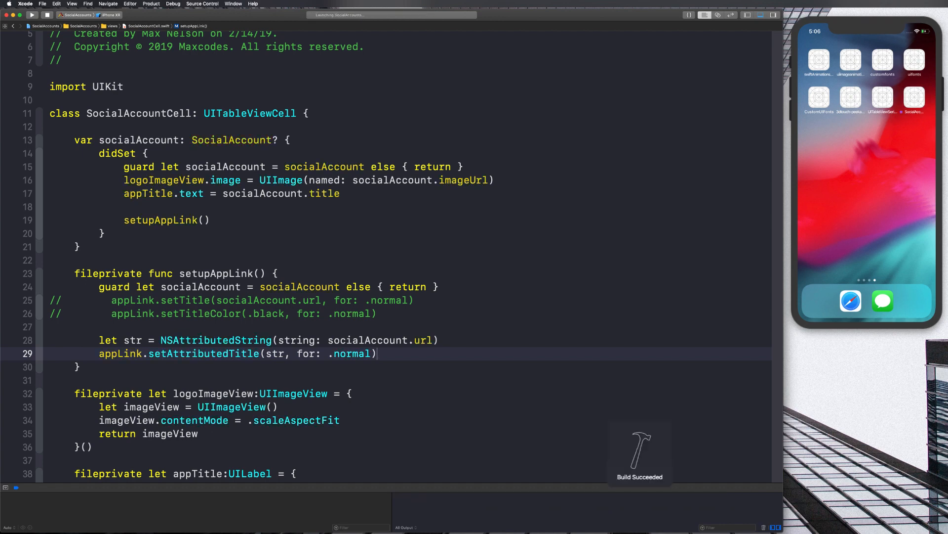
left_click(32, 15)
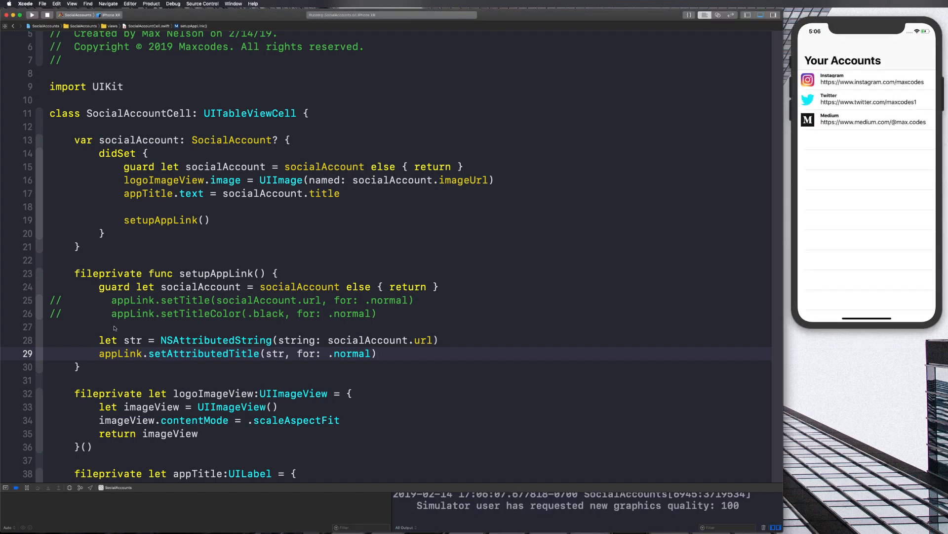
mouse_move(430, 316)
type("let")
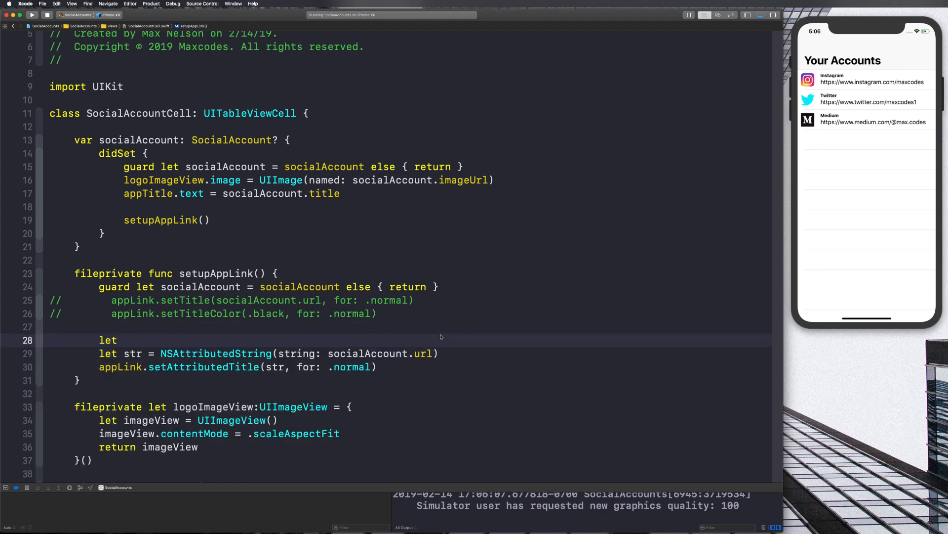
- Declare let attribs: [NSAttributedString.Key: Any] as an empty dictionary above str
type("attribs")
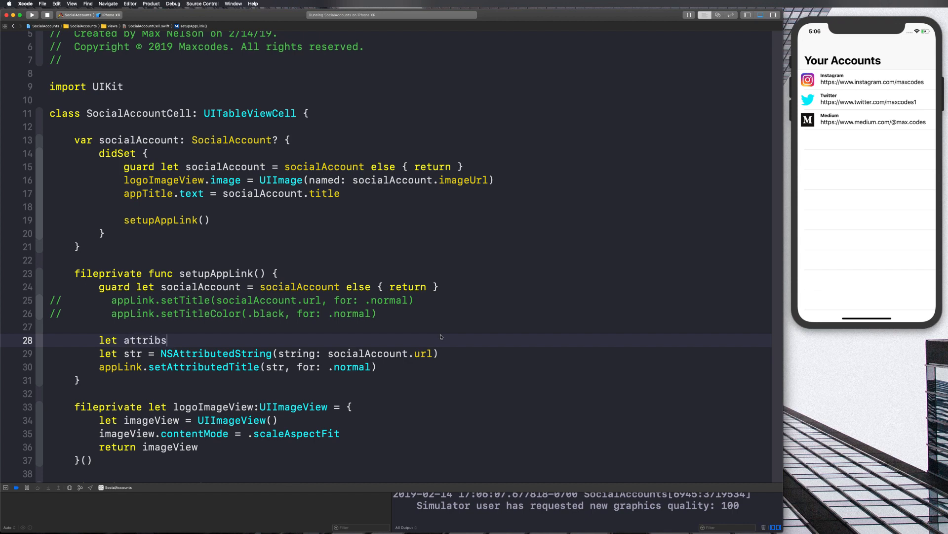
type(":")
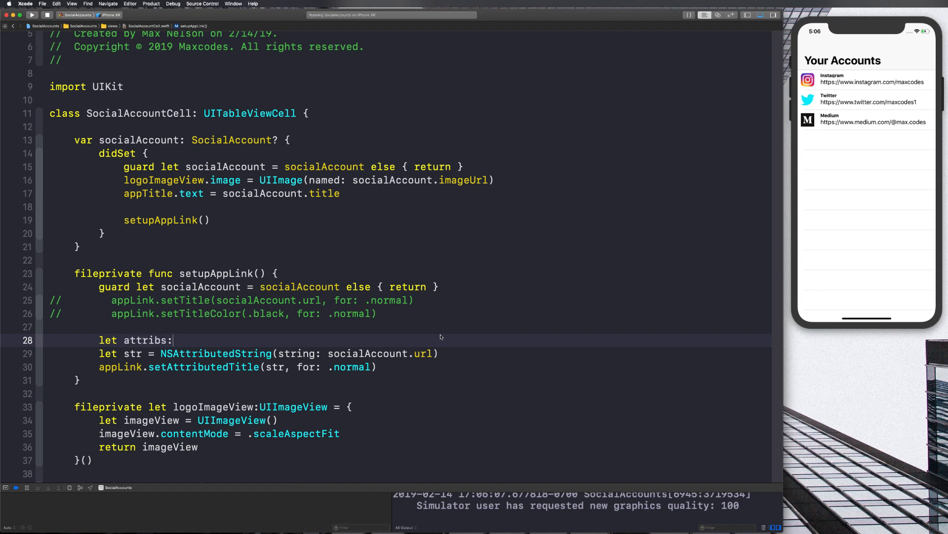
type("[NSattributedString")
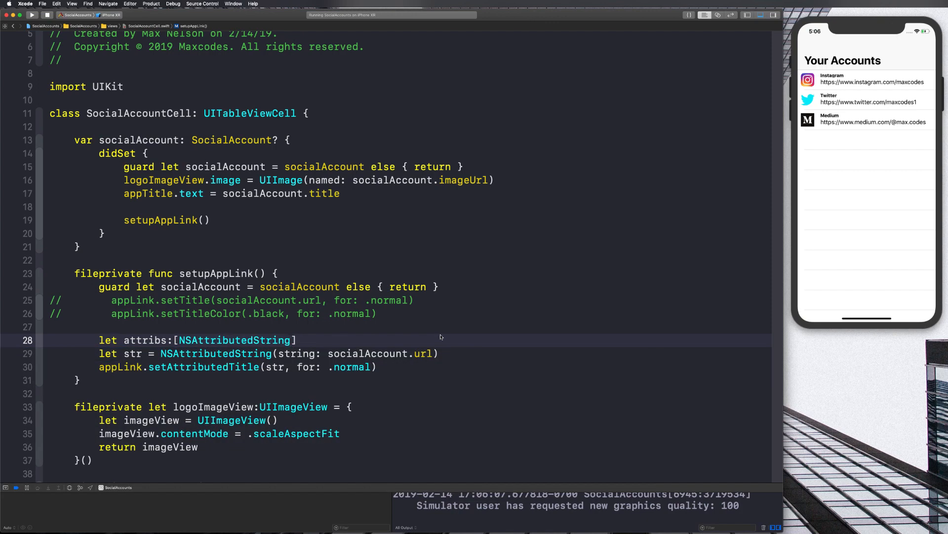
type(".Key:")
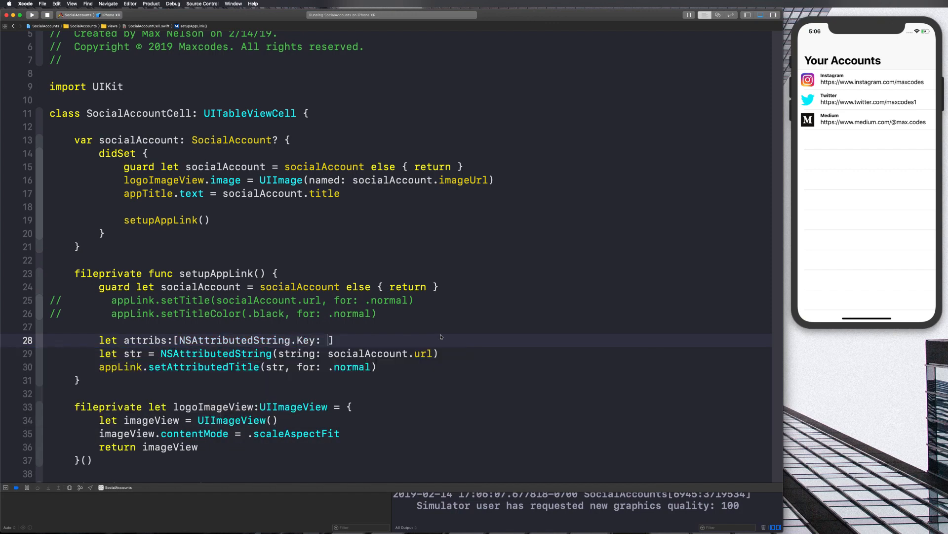
type("Any] =")
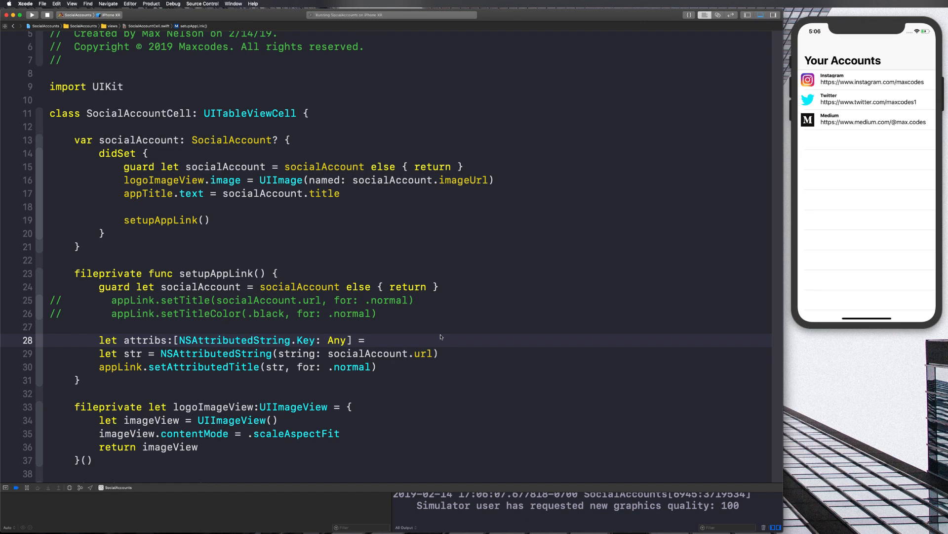
type("[")
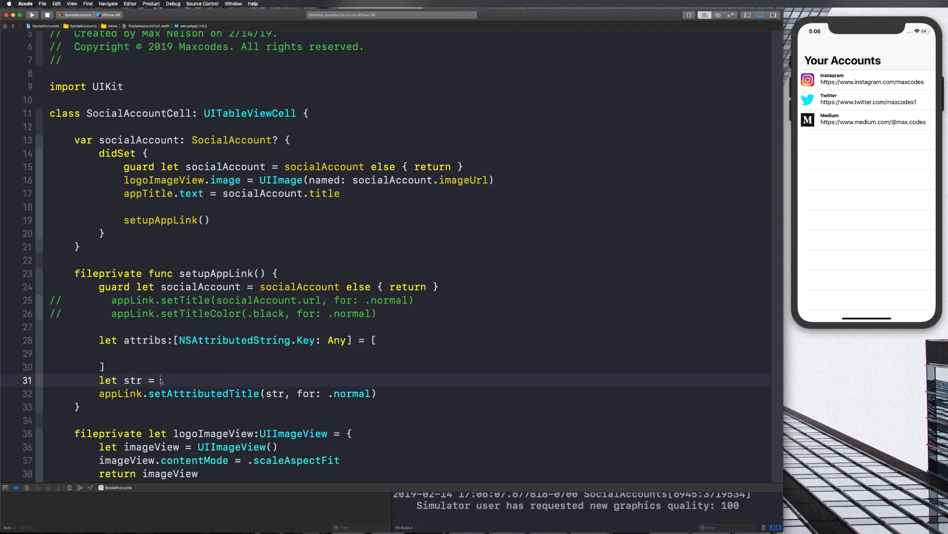
- Pass attribs as the attributes of the URL NSAttributedString initializer
type("NSAttributedString(string: socialAccount.url, attributes: [NSAttributedString.Key : Any]?")
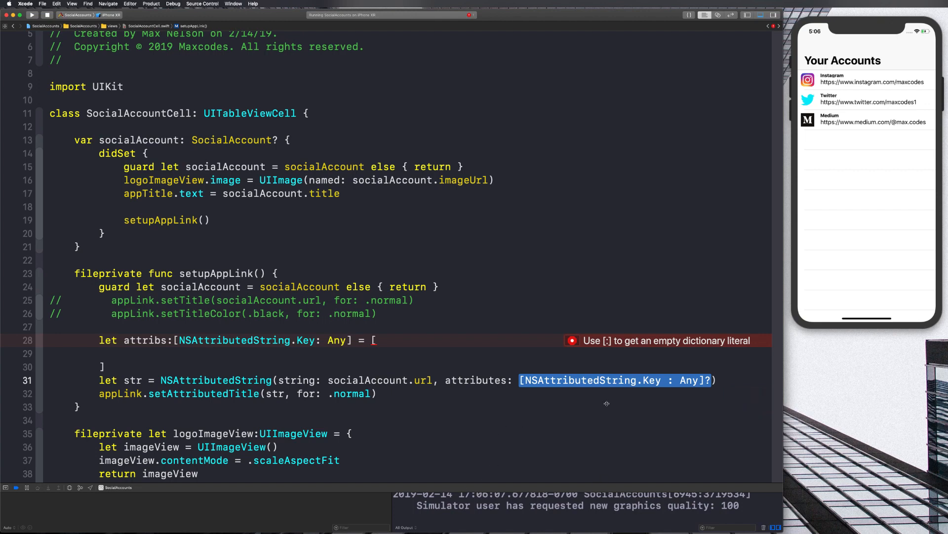
mouse_move(705, 375)
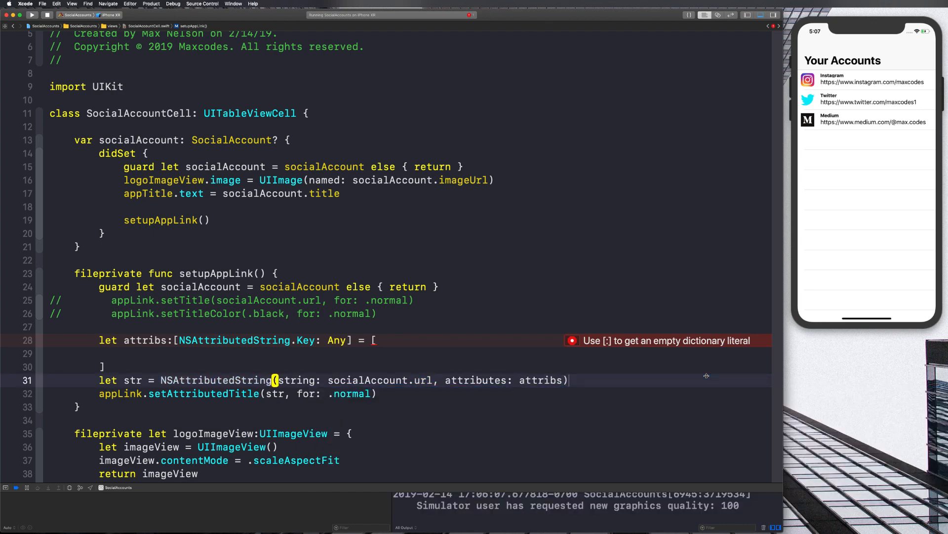
left_click(109, 353)
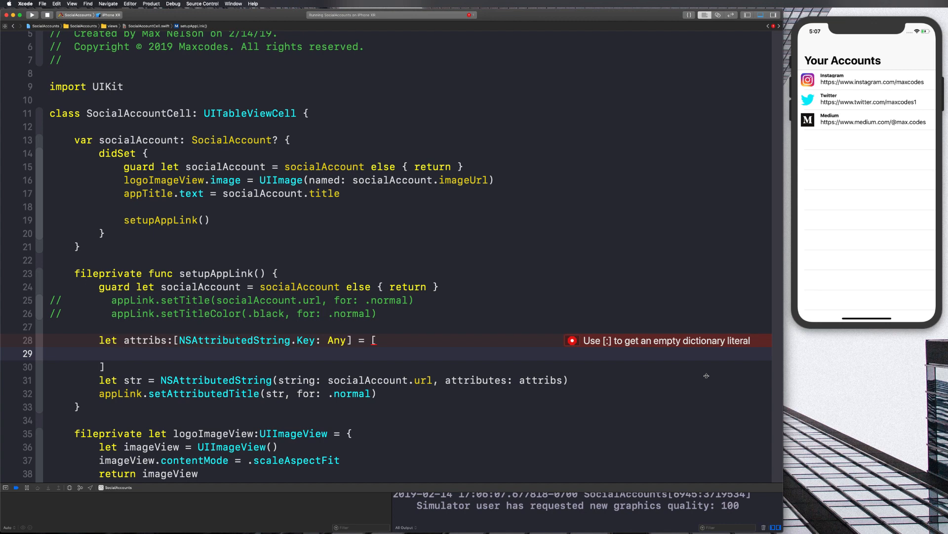
- Add NSAttributedString.Key.foregroundColor: UIColor.blue to attribs so the URLs render blue
type("NSAttributedString.k")
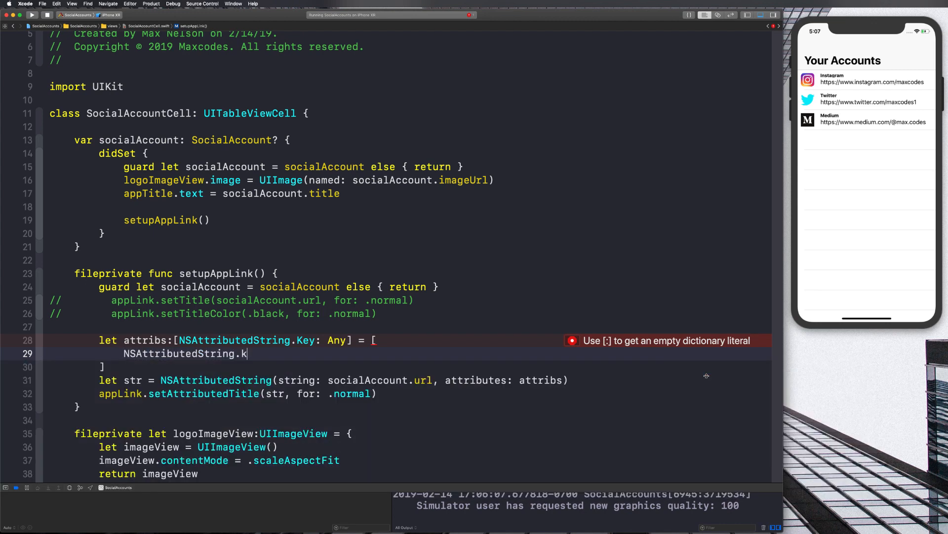
type("ey")
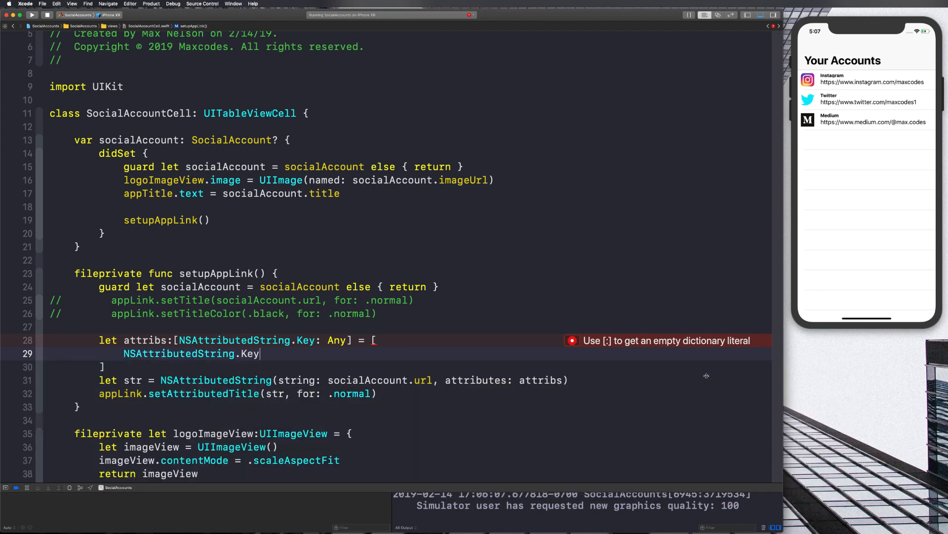
type(".foregroundColor")
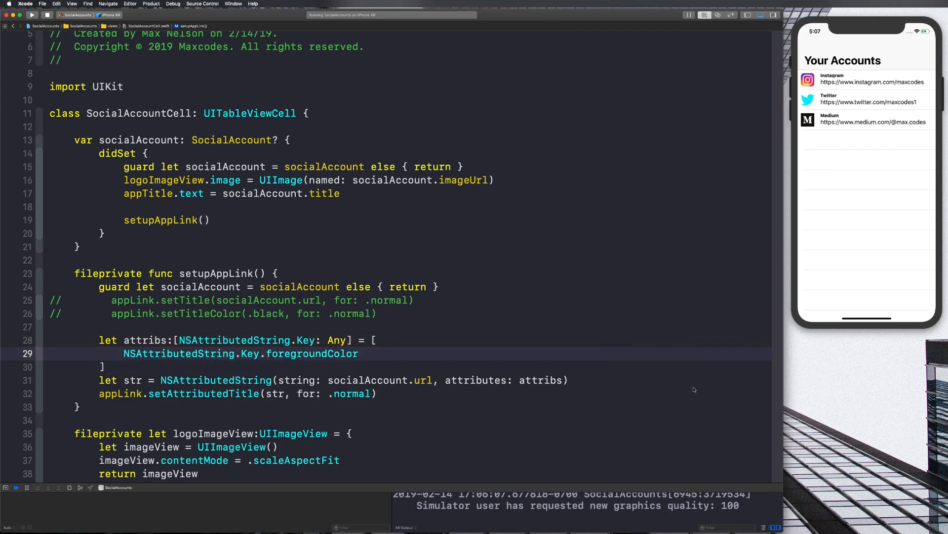
key("Backspace")
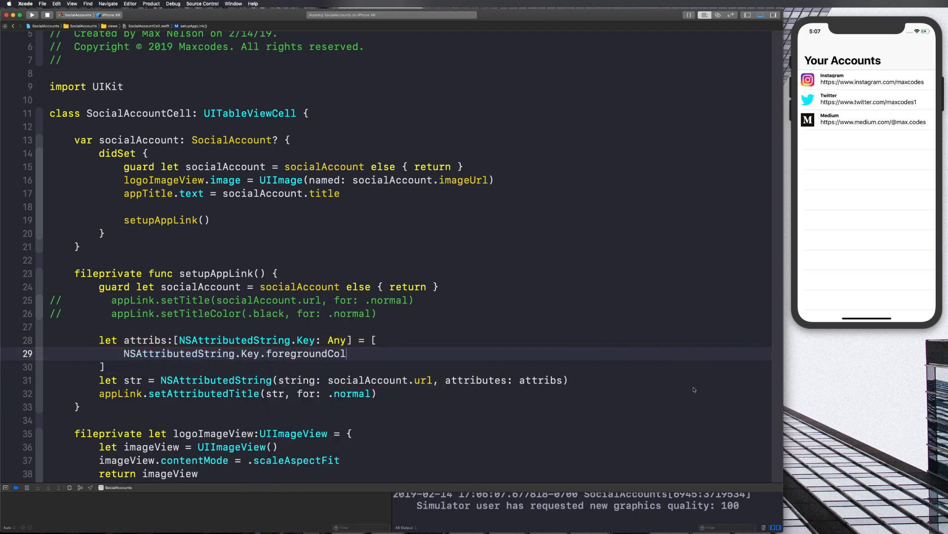
type("tex")
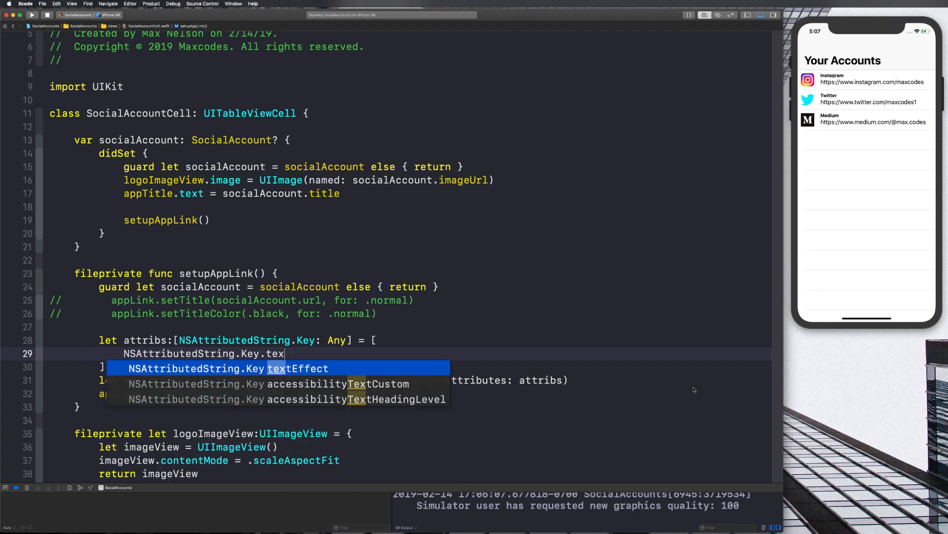
type("foregroundColor:")
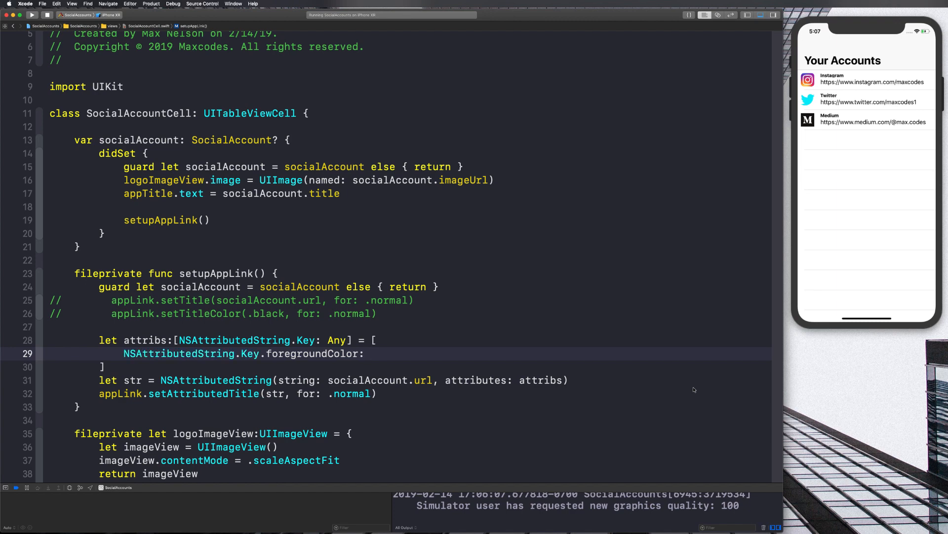
type("UIColor.b")
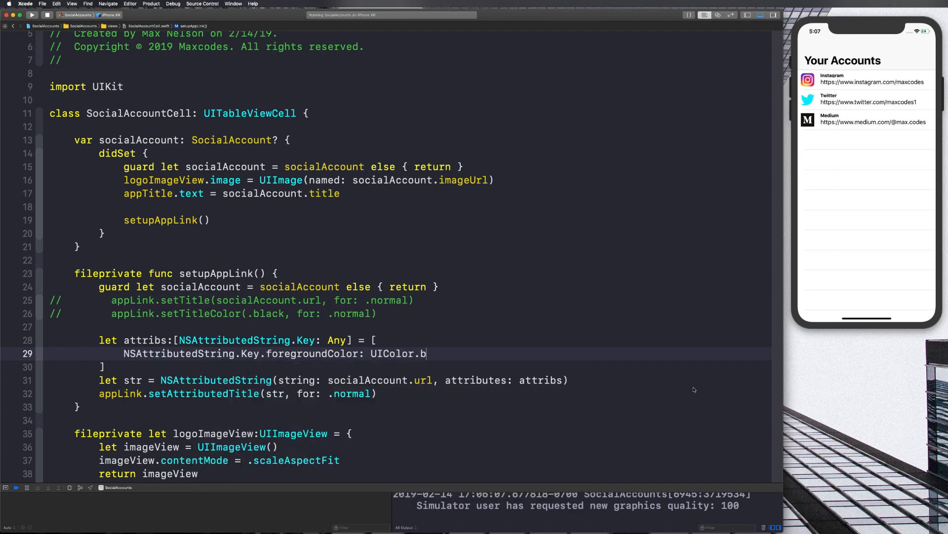
type("lue,")
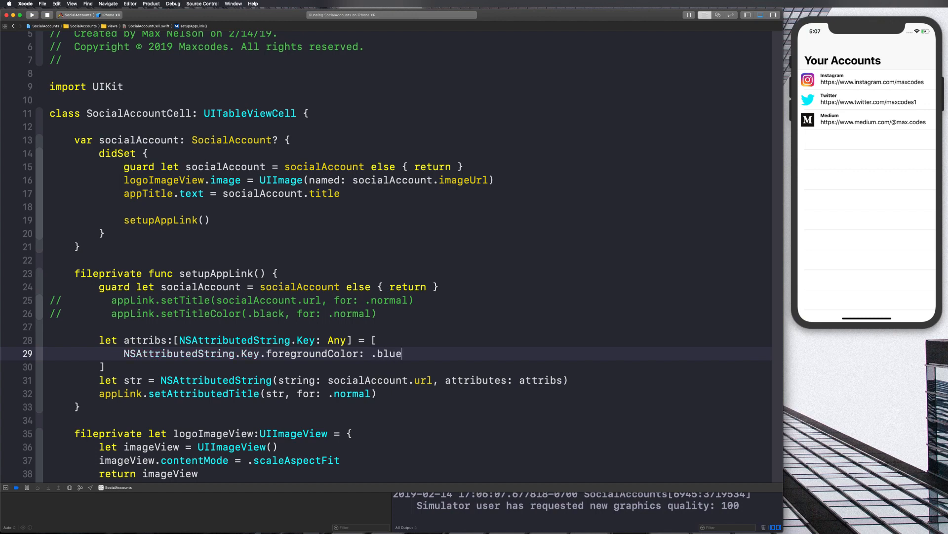
key("BackSpace")
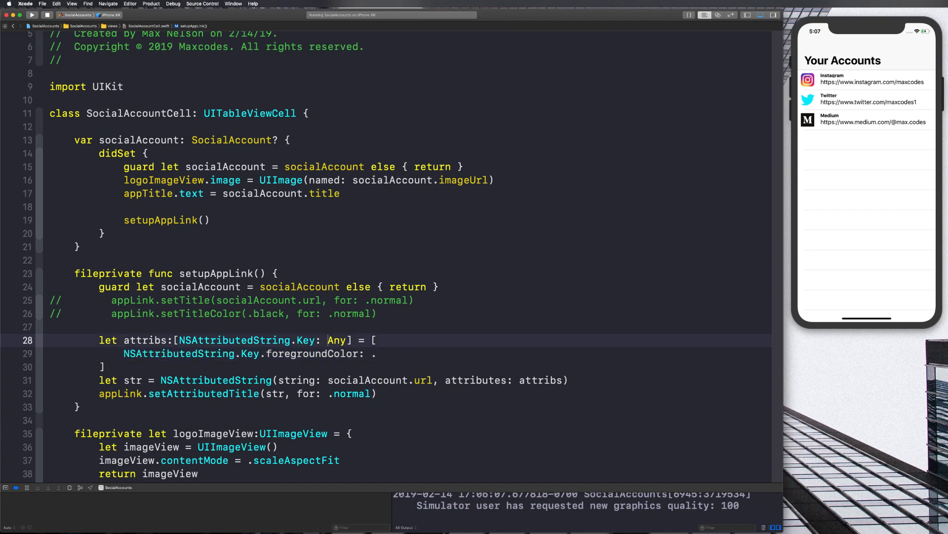
type("UIColor")
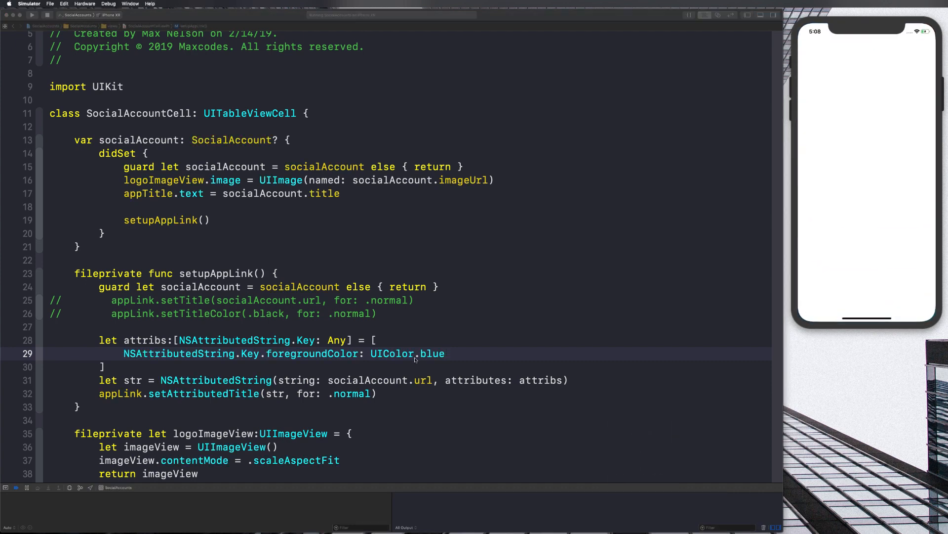
left_click(17, 15)
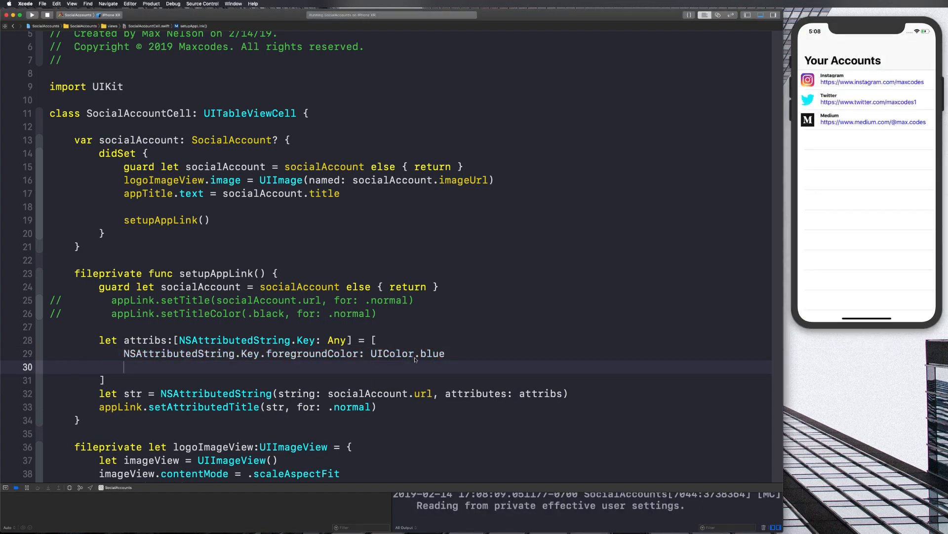
- Add an underlineColor: UIColor.blue entry to attribs and relaunch the app
type("NSAttributedString")
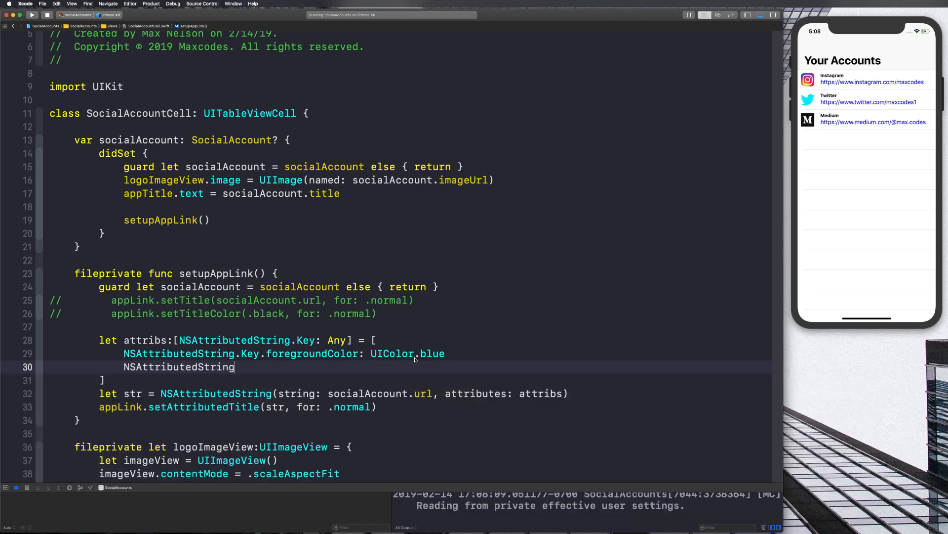
type(".Key.")
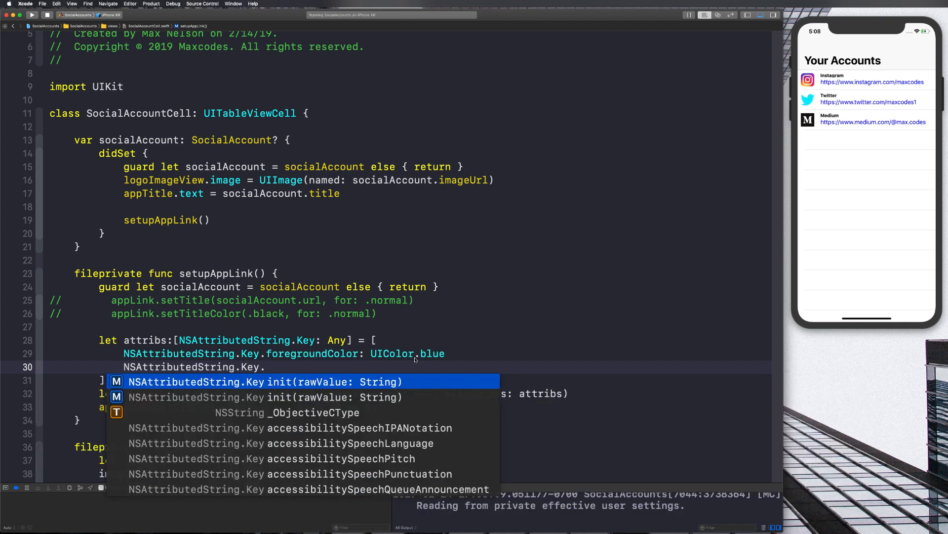
type("underlineColor: UIColor.blue")
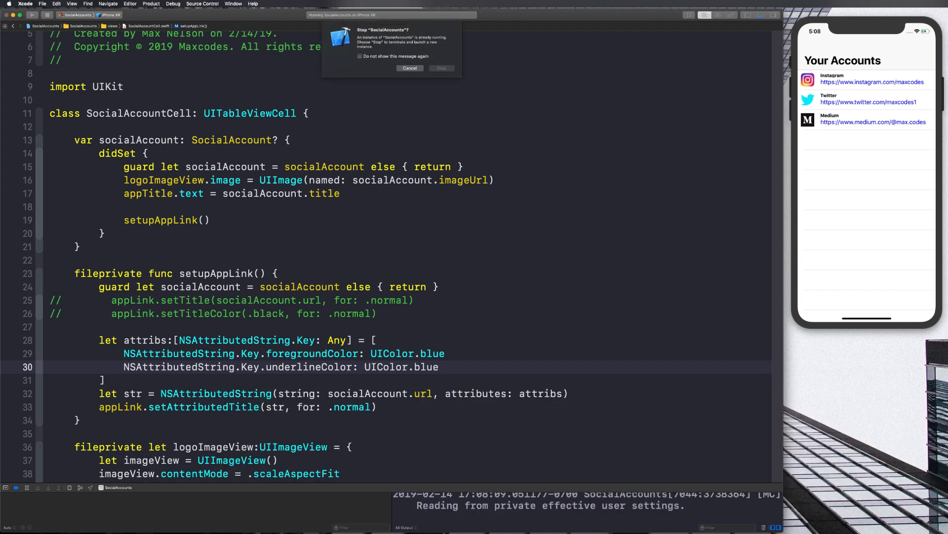
left_click(442, 68)
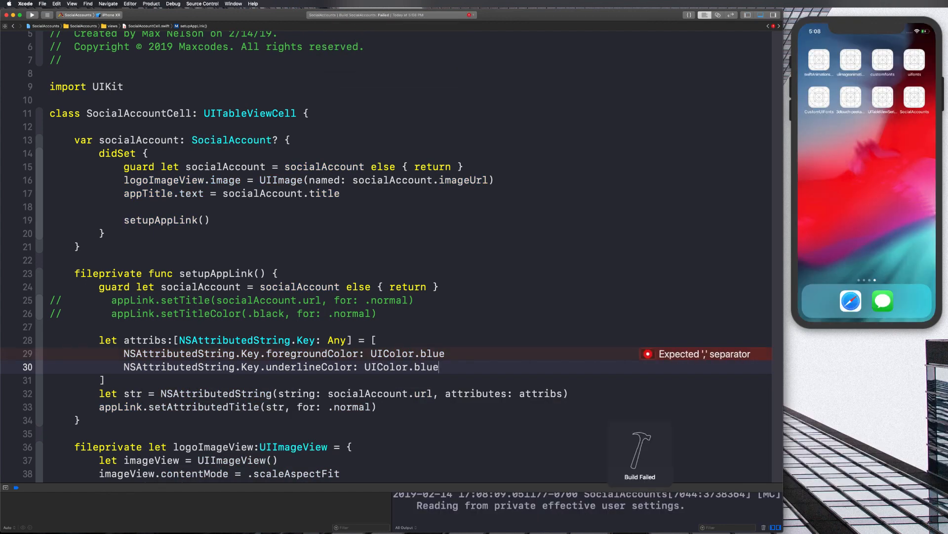
type(",")
left_click(283, 354)
type(",")
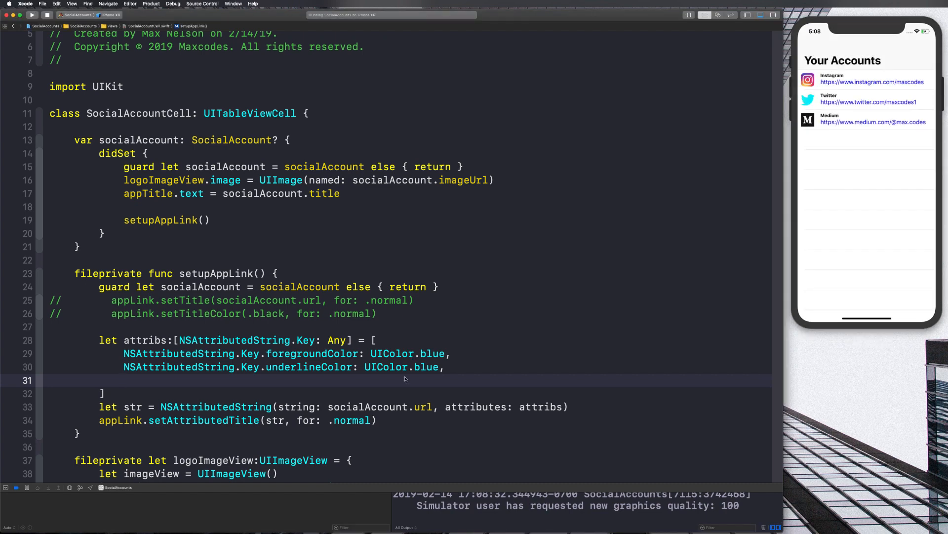
- Add an underlineStyle: 1 entry to attribs so the URLs appear underlined
type("NSAttributedString.")
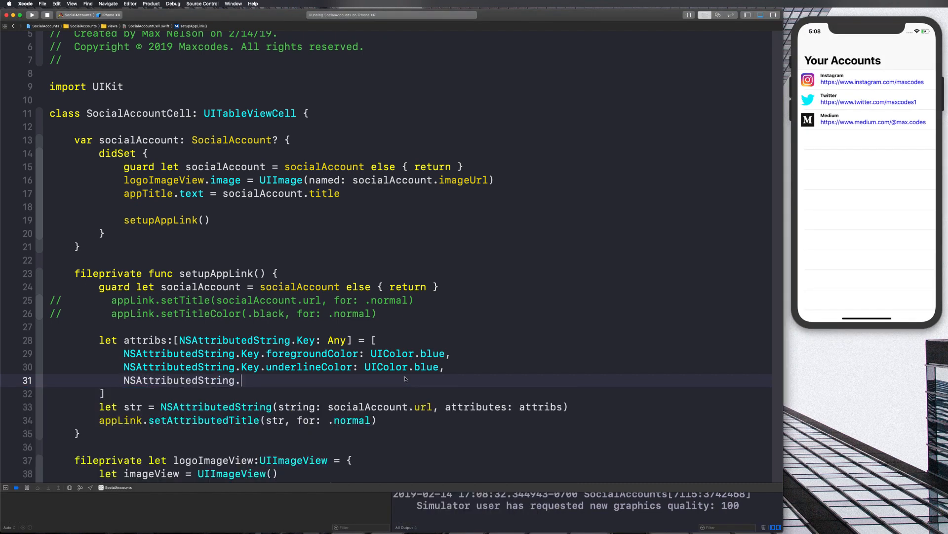
type("Key.une")
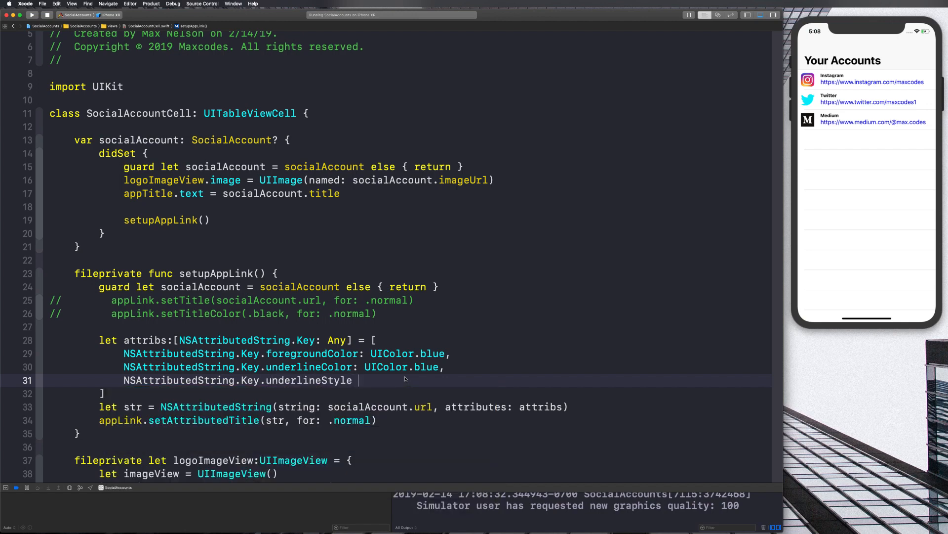
type(": 1")
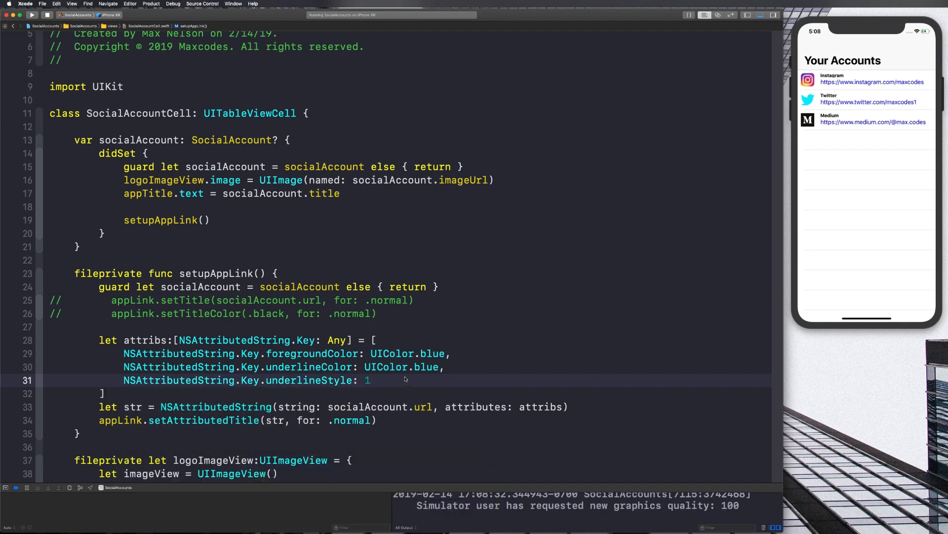
type("02")
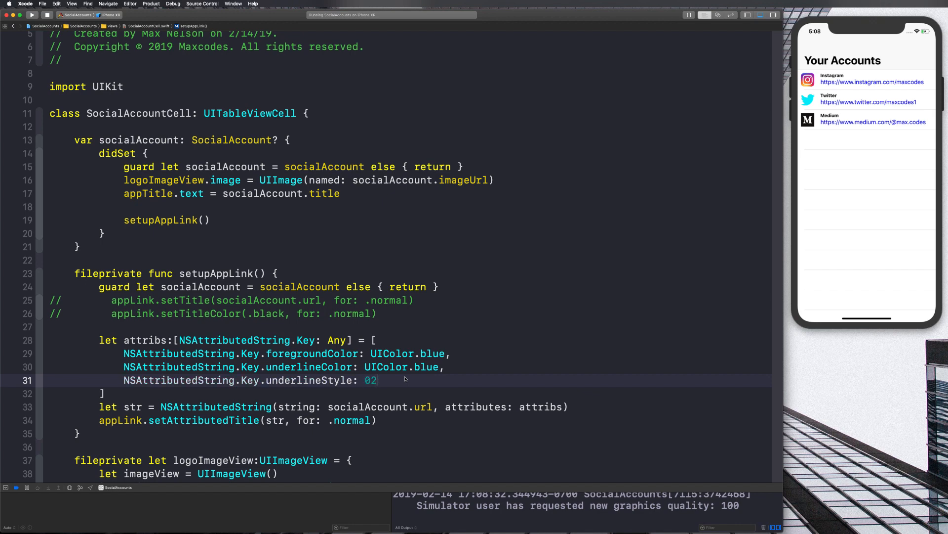
type("1")
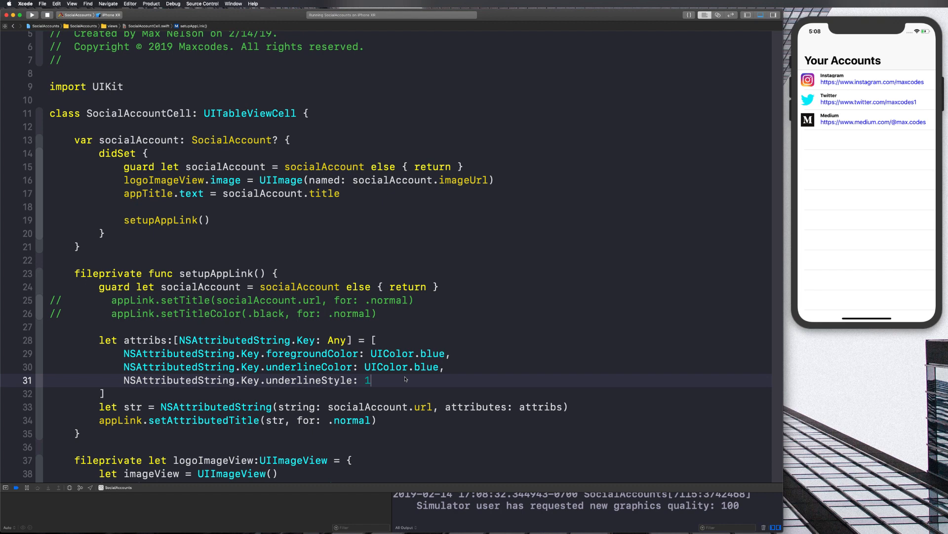
type(",")
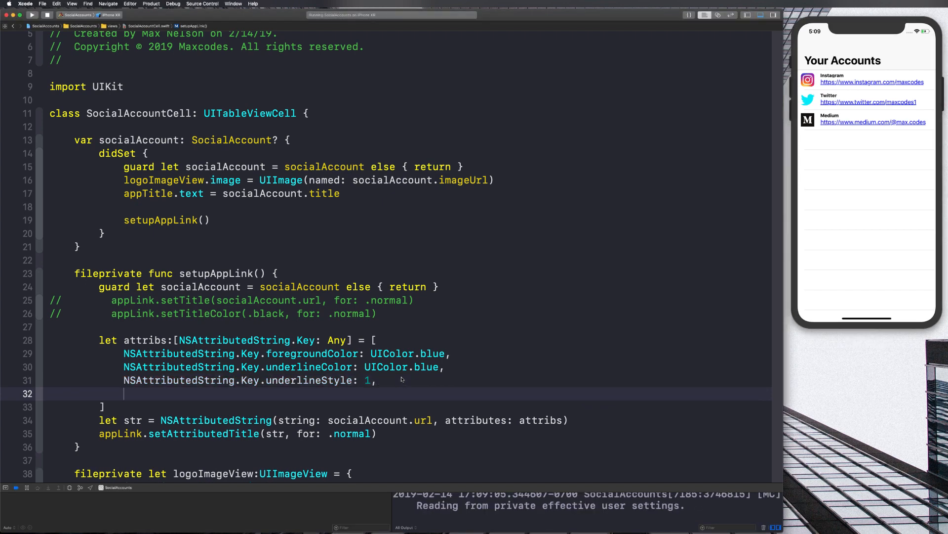
- Add font: UIFont.systemFont(ofSize: 16) to attribs and rerun to show the larger underlined URLs
type("NSAttributedString.")
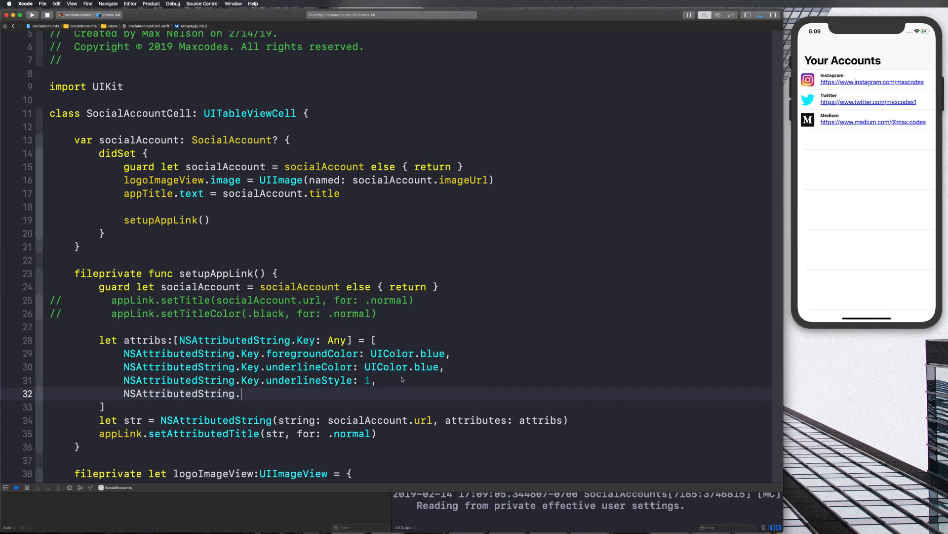
type("Key.font")
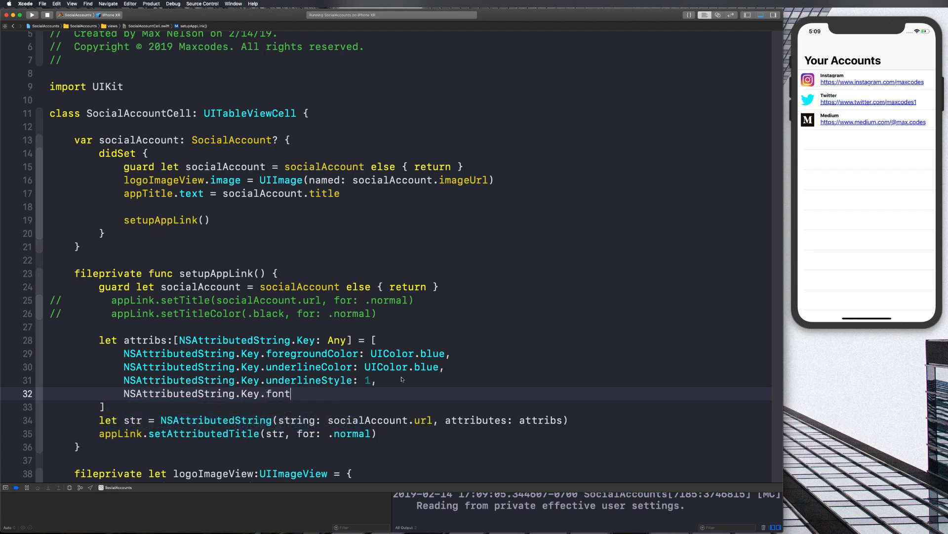
type(":")
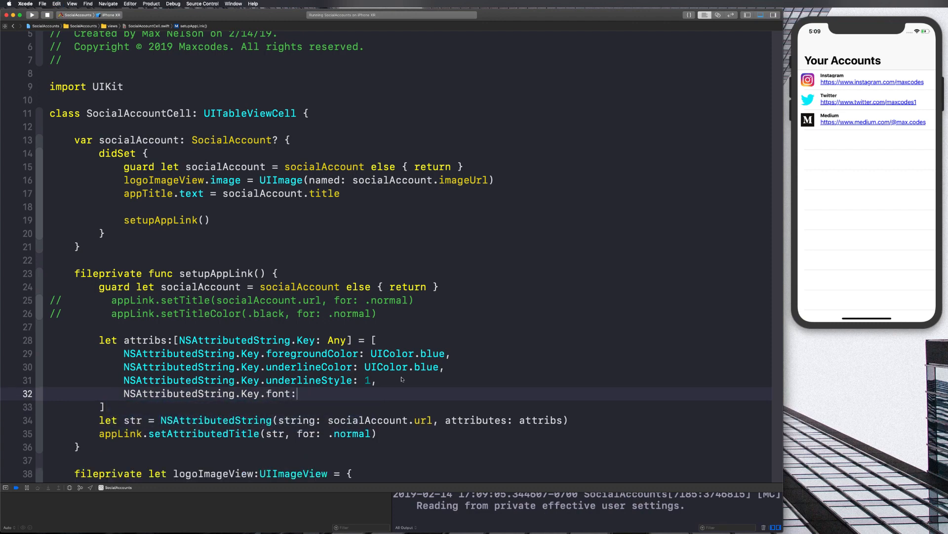
type("UI")
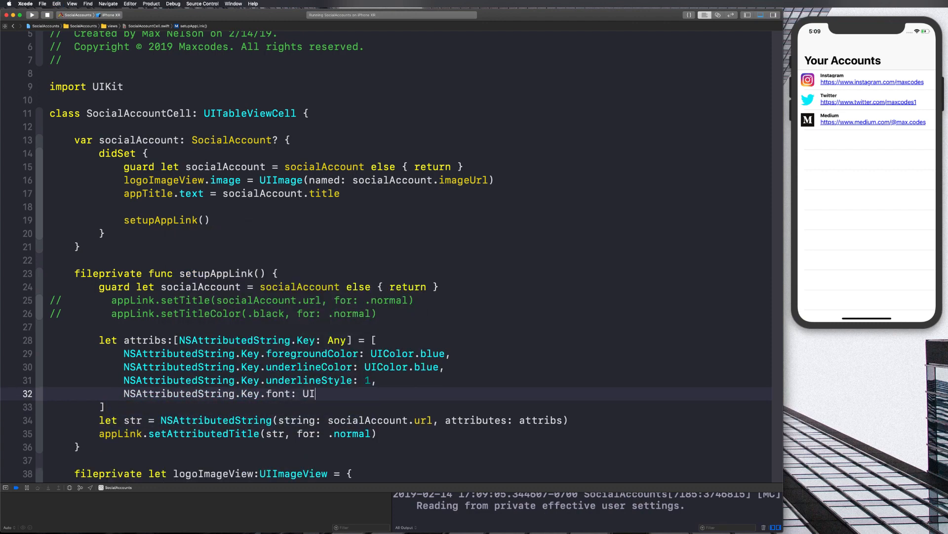
type("Font.systemFont(ofSize: 16")
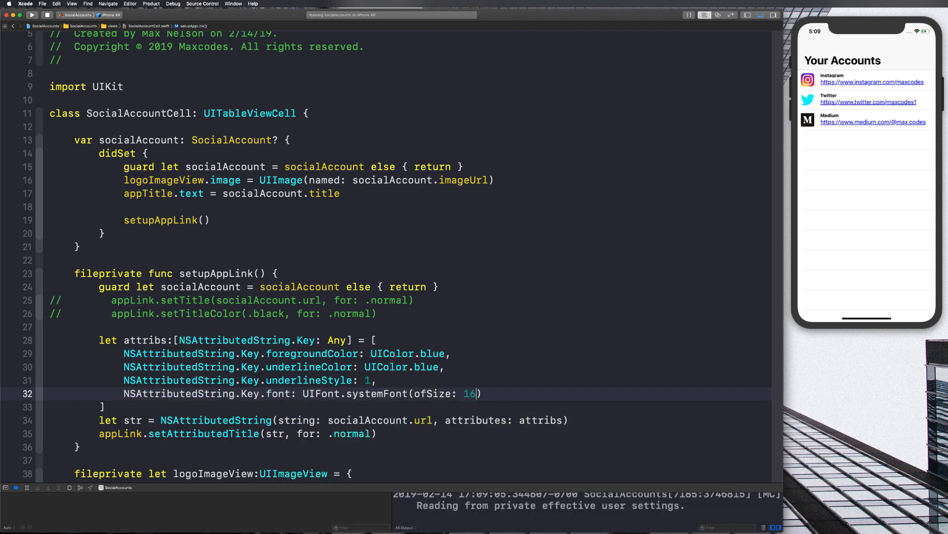
left_click(31, 15)
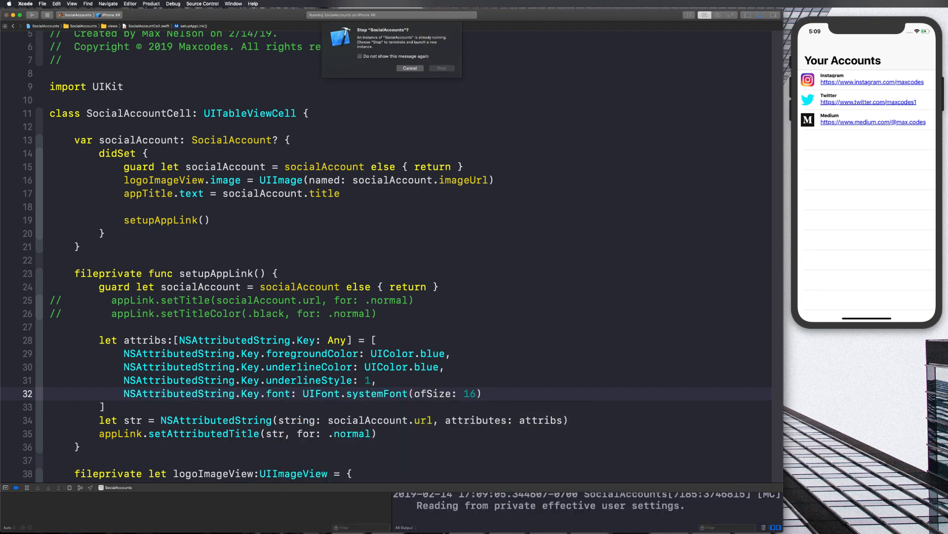
left_click(442, 68)
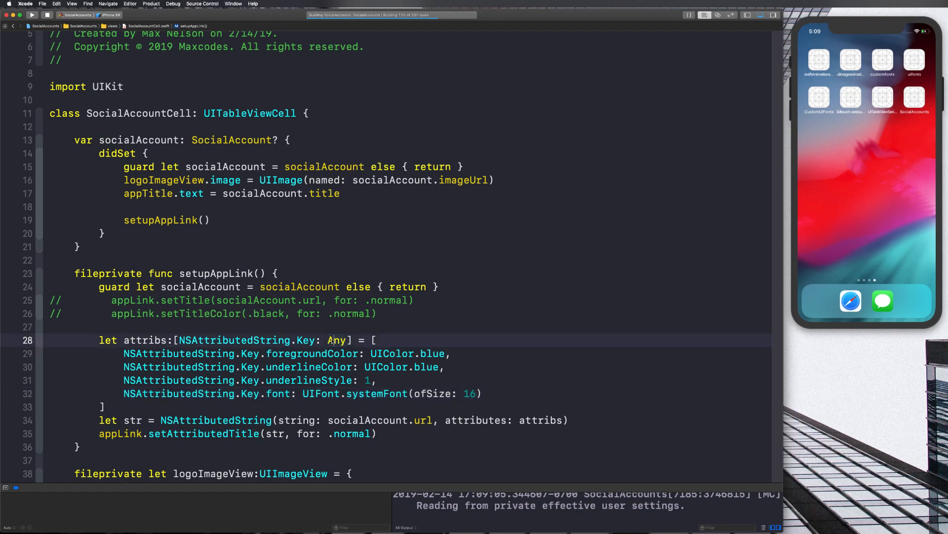
scroll("down", 3)
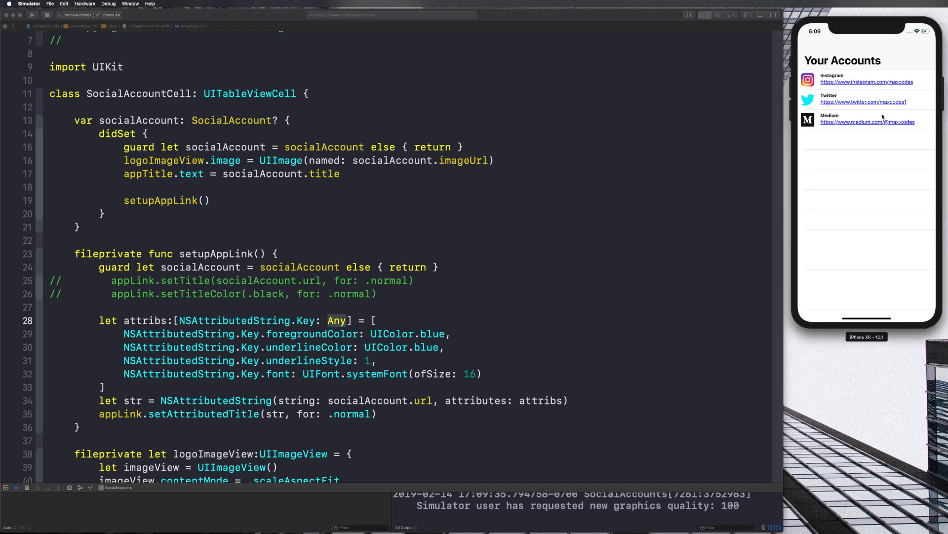
mouse_move(435, 348)
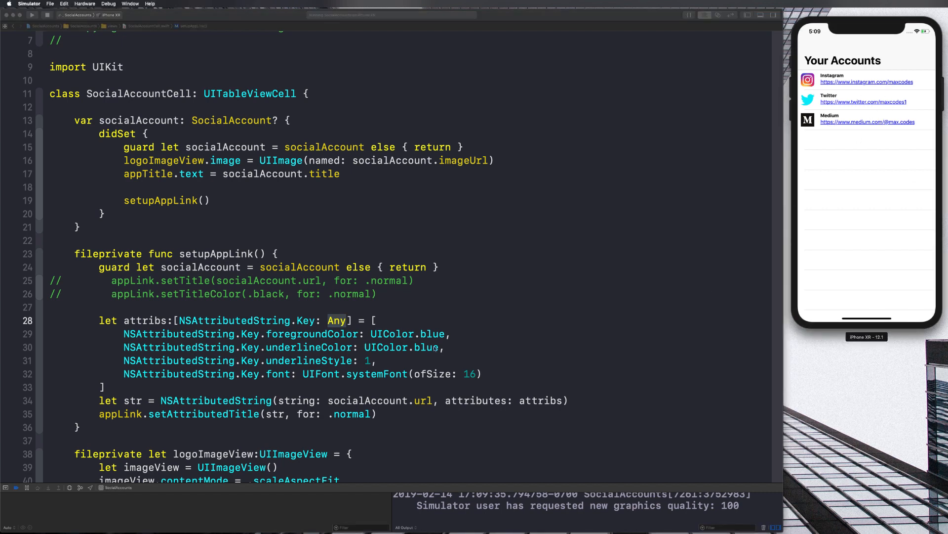